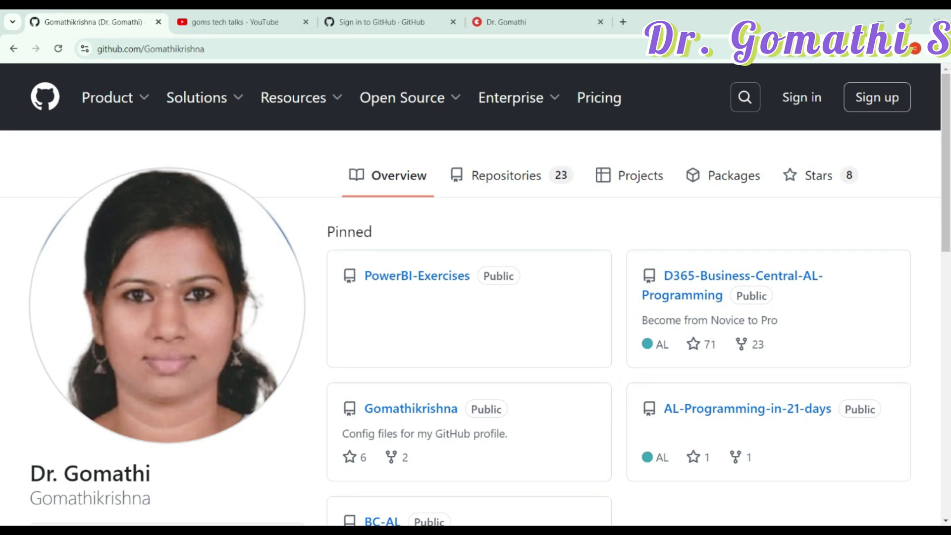
Step: Review the Topmate booking page's service cards such as Mock interview and Resume review
click(515, 22)
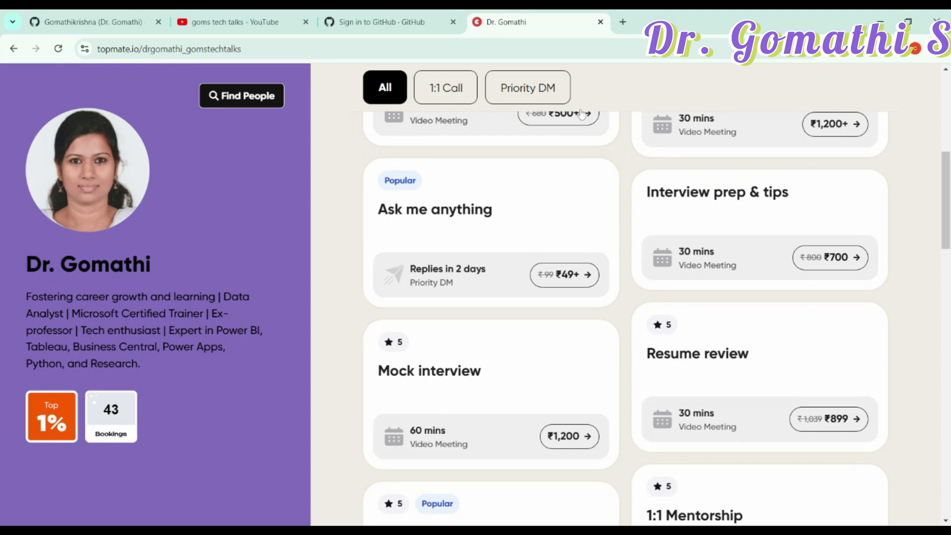
scroll(down, 3)
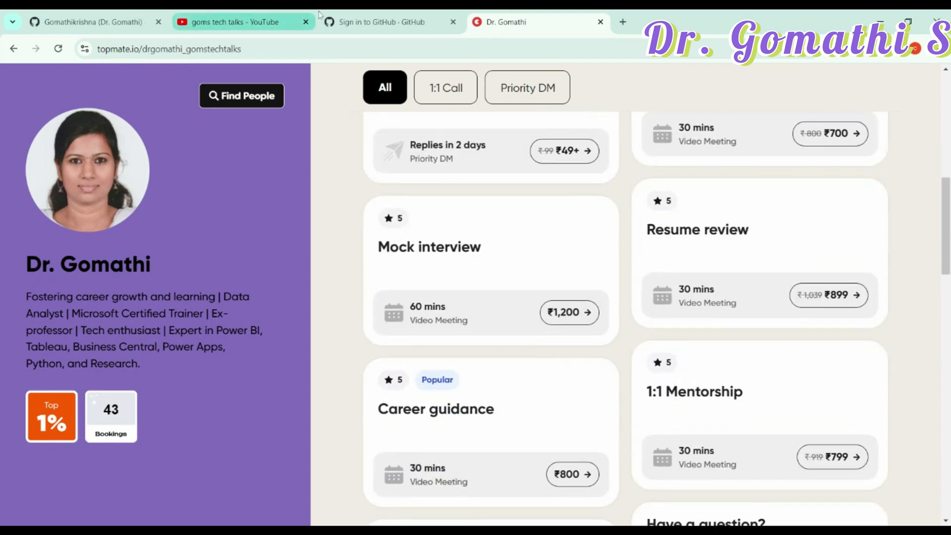
click(388, 21)
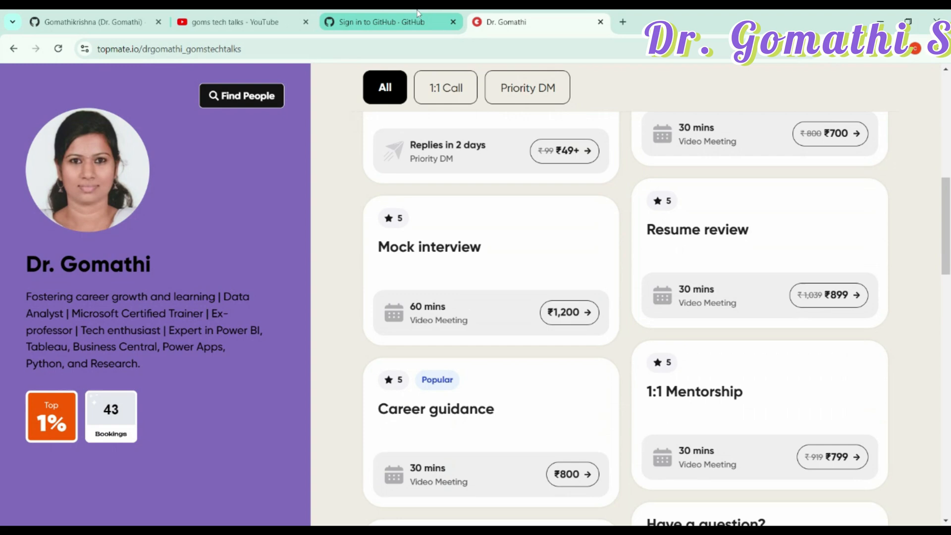
Step: Switch to the Sign in to GitHub page with empty username and password fields
click(388, 22)
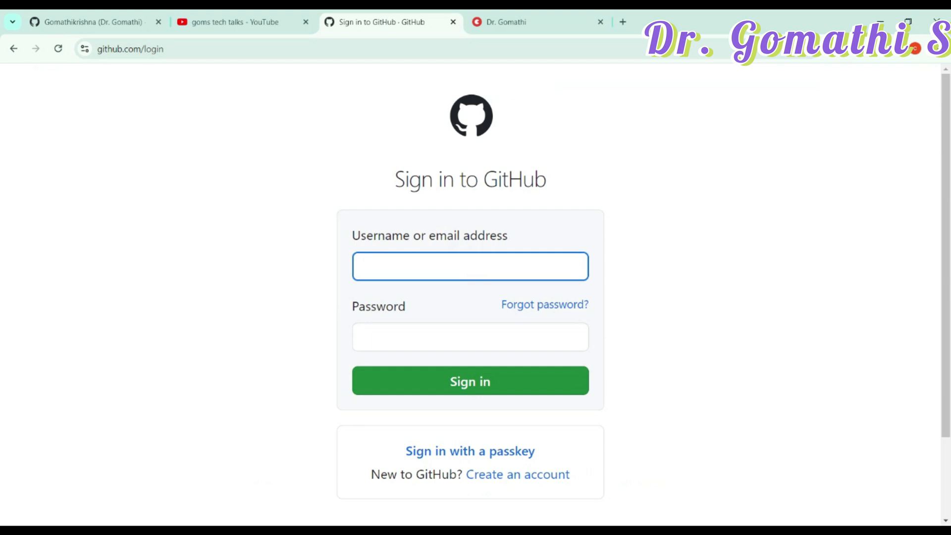
scroll(down, 3)
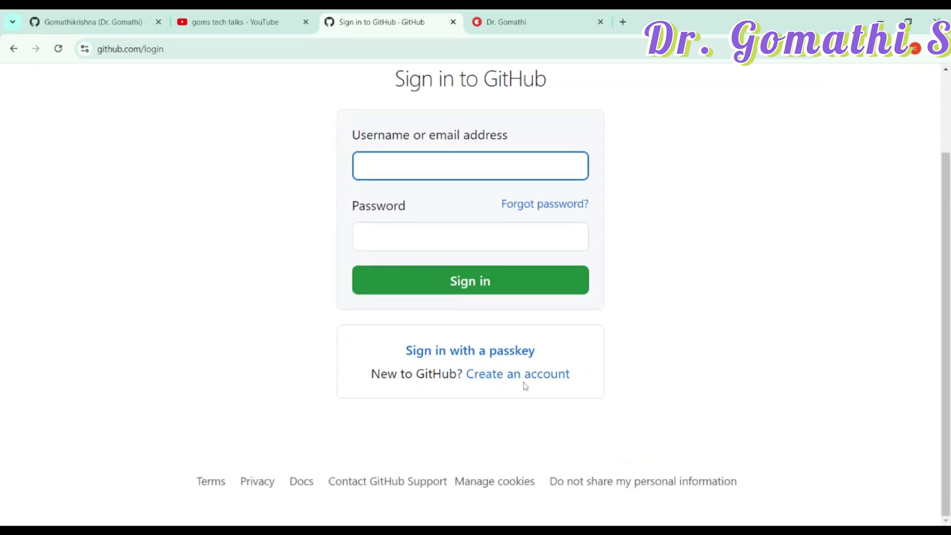
Step: Start a new GitHub account, entering the email address and a strong password
click(517, 373)
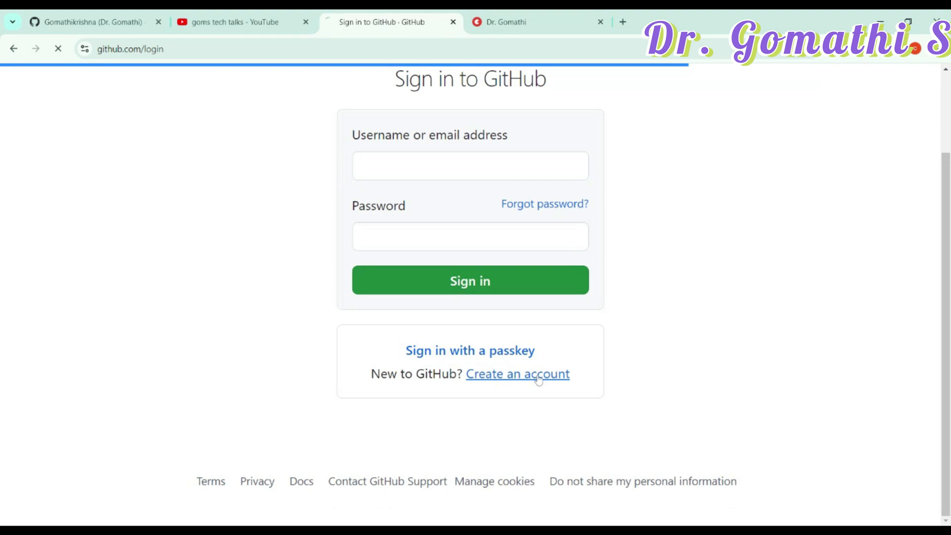
click(517, 373)
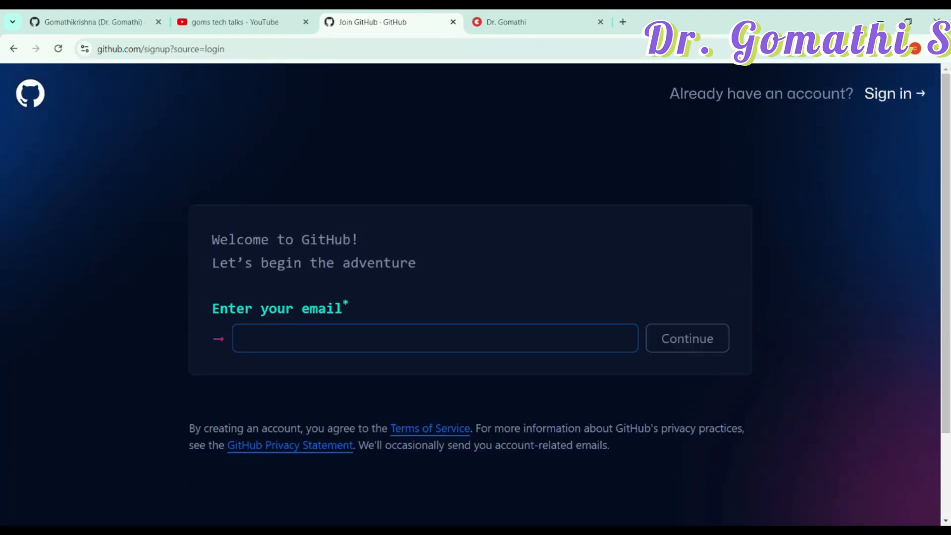
click(434, 338)
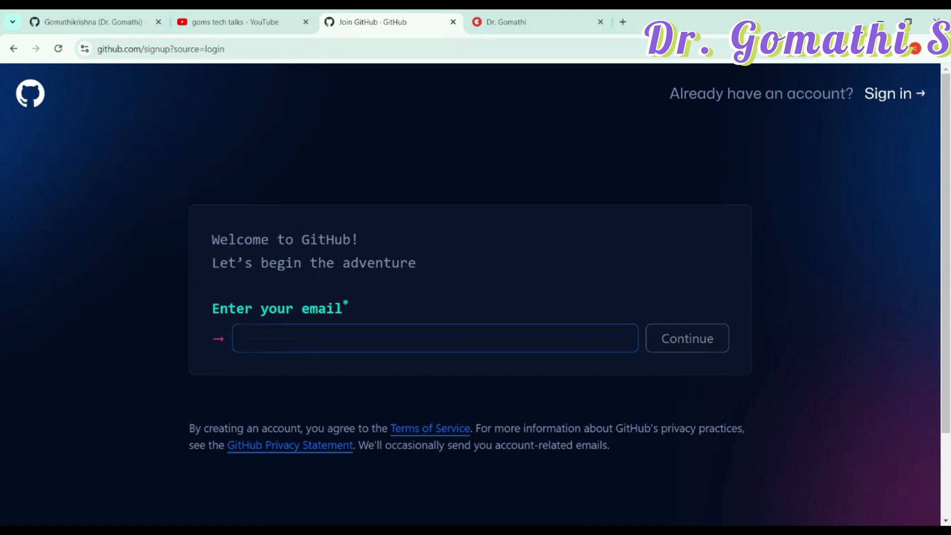
text(g)
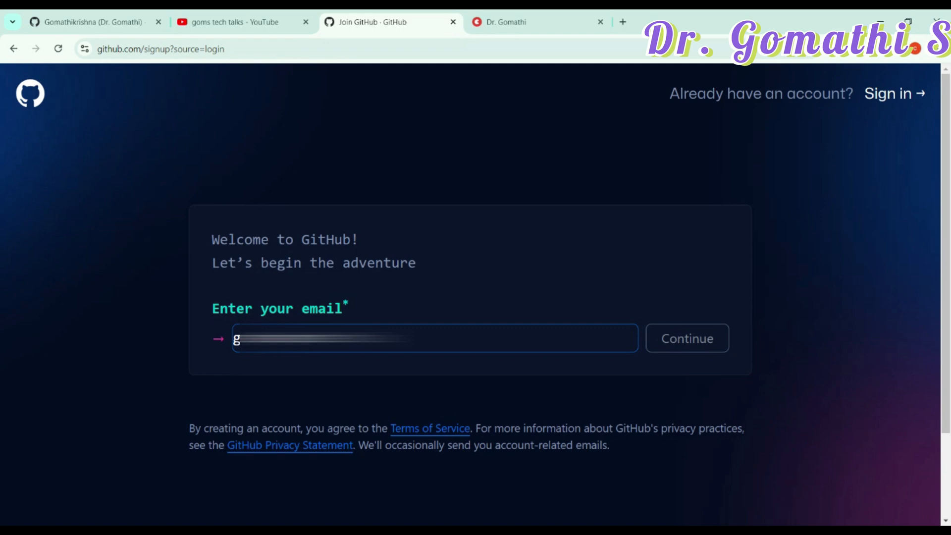
click(685, 338)
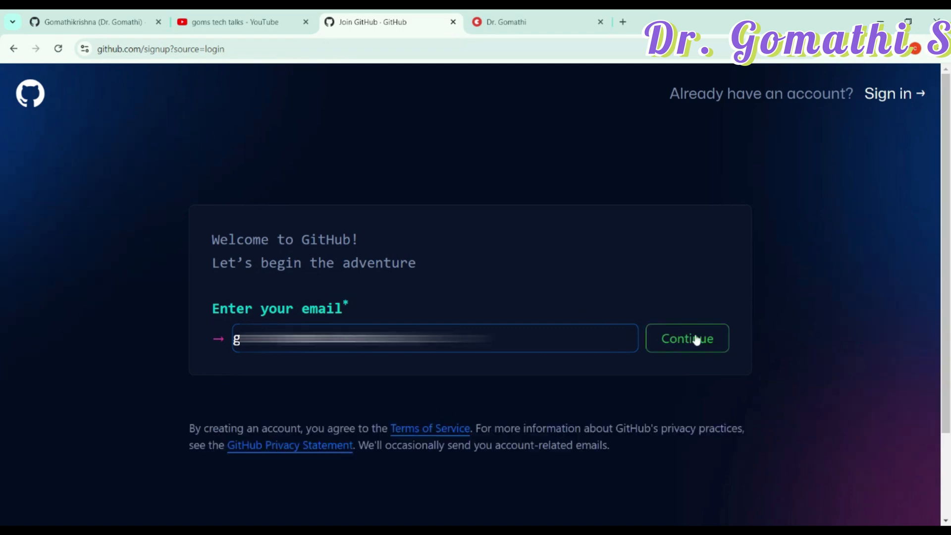
click(686, 338)
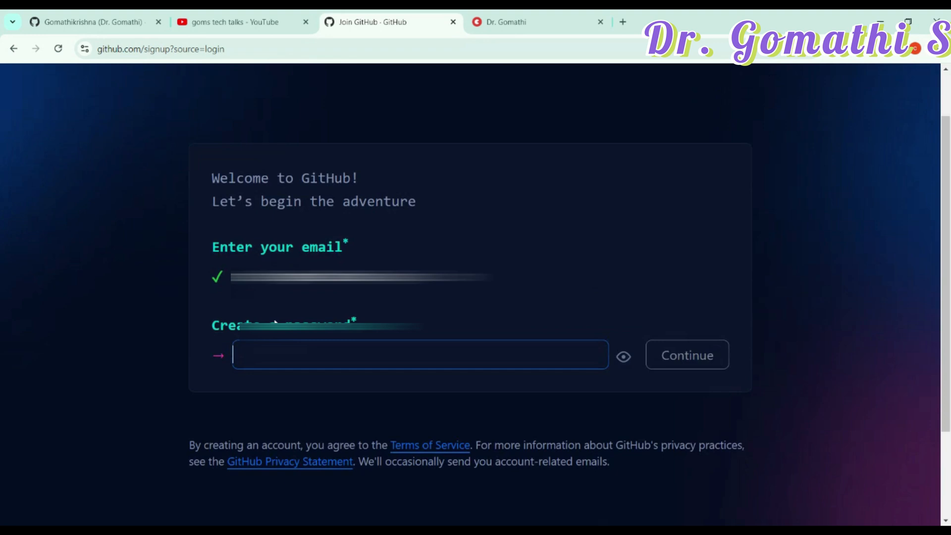
text(•••••)
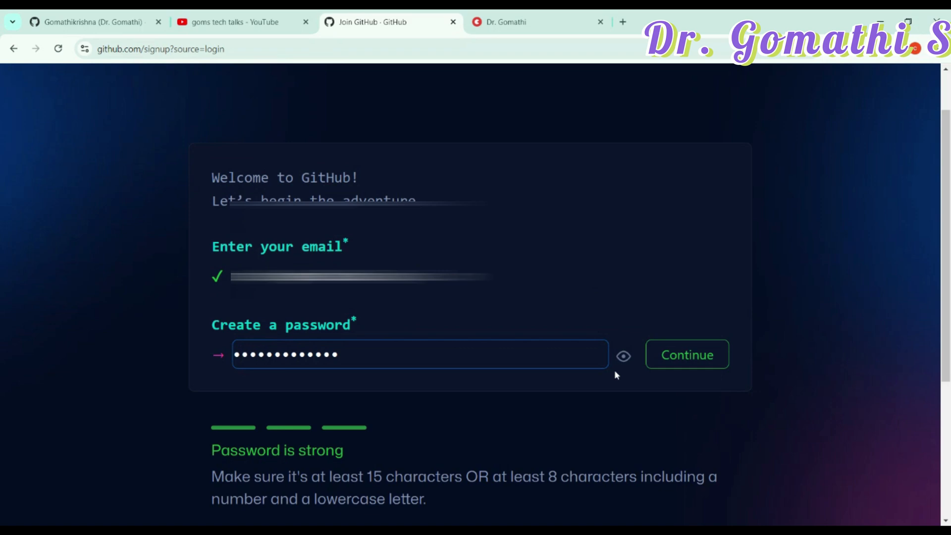
click(685, 355)
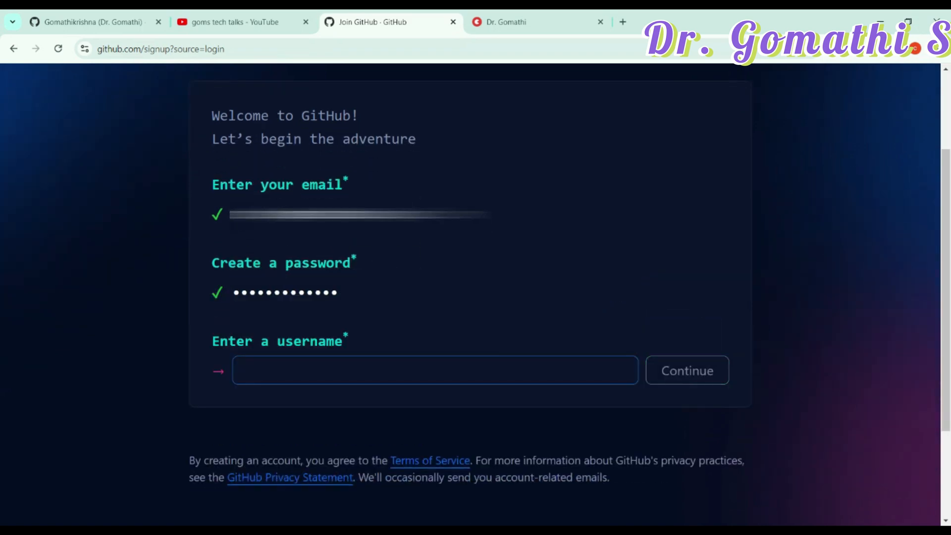
Step: Choose the username learnwithgoms and opt in to occasional product update emails
text(learnwithgo)
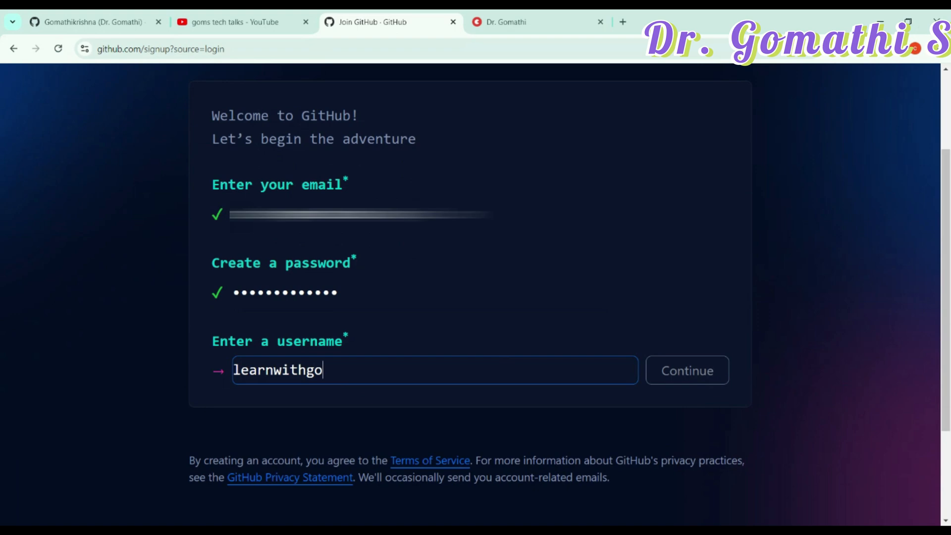
text(ms)
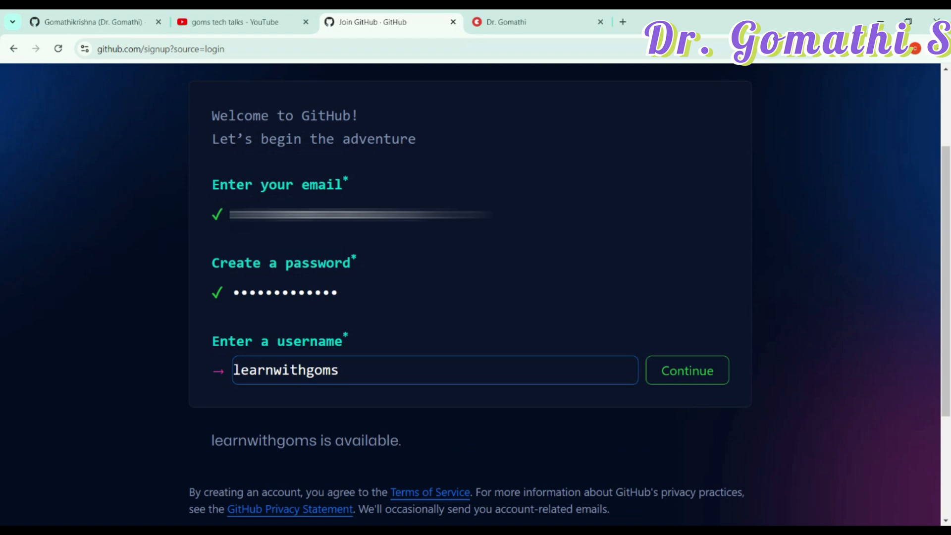
click(685, 369)
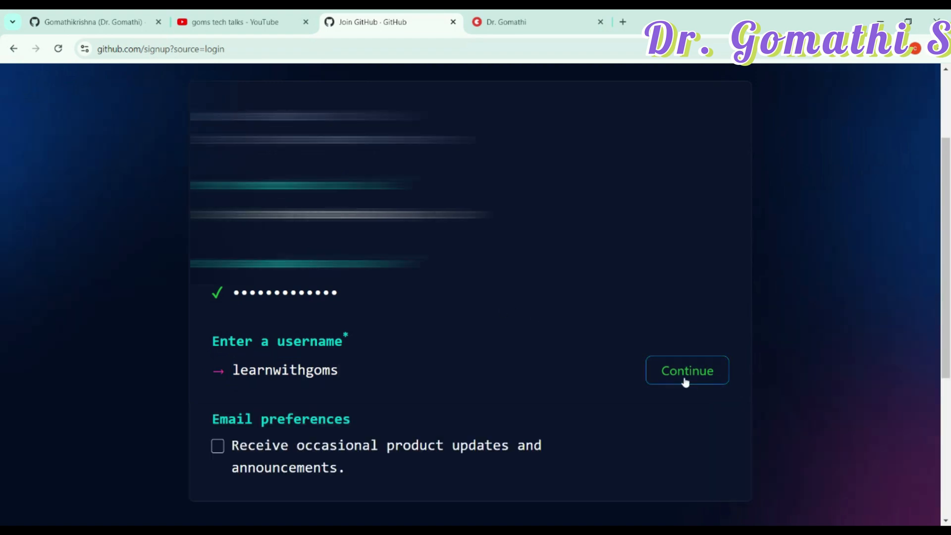
scroll(down, 3)
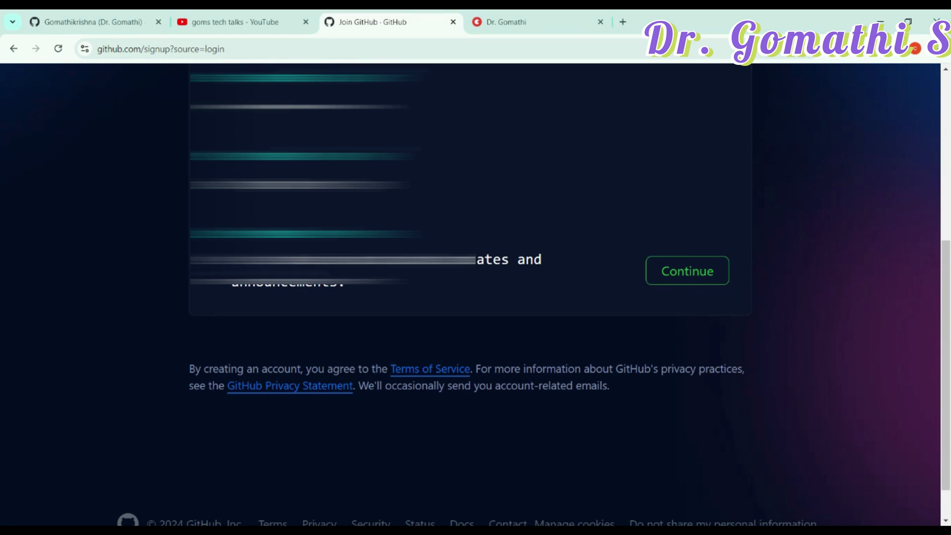
click(217, 259)
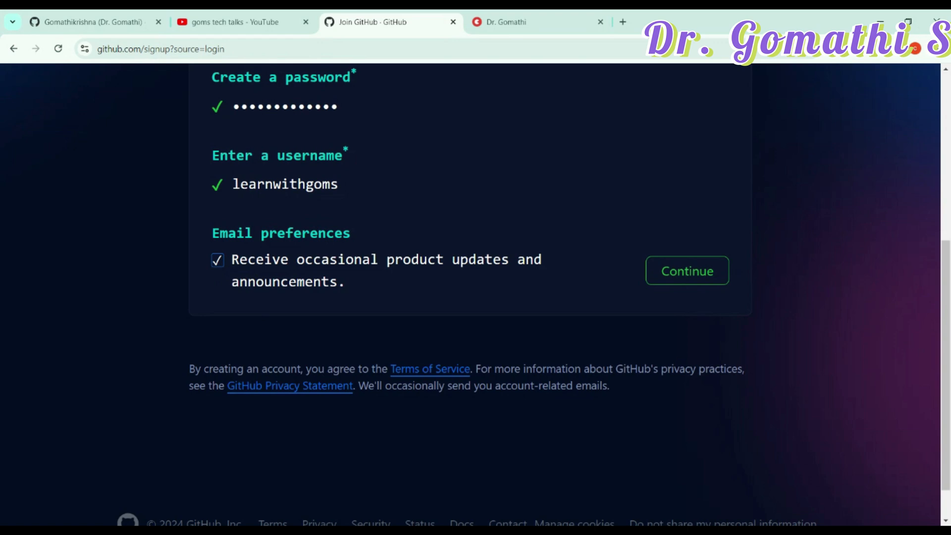
Step: Pass the verification puzzle by rotating the car to match the hand and submitting it
click(687, 271)
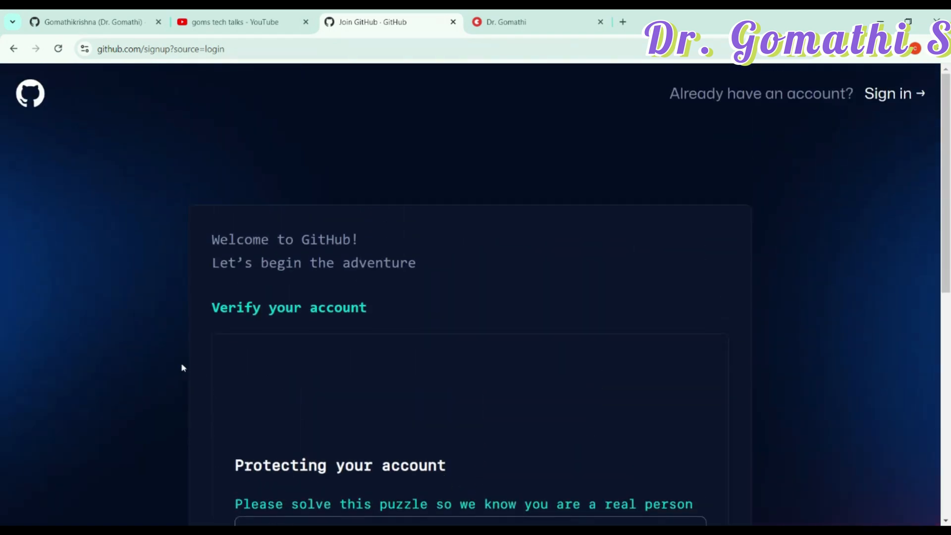
scroll(down, 3)
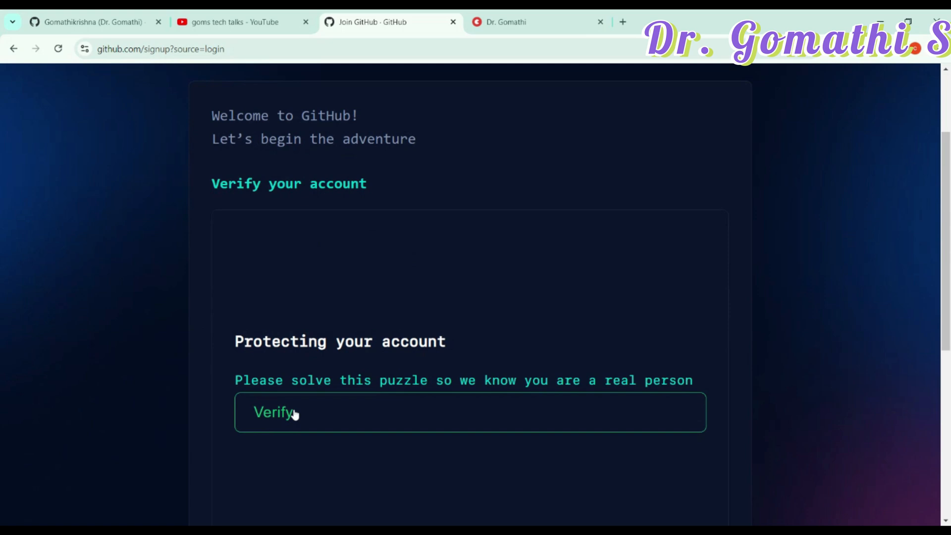
click(276, 412)
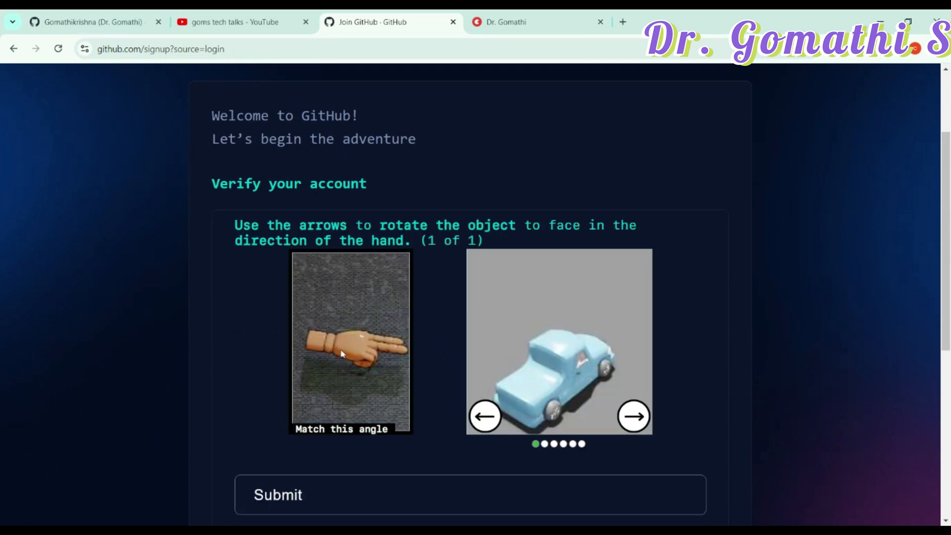
click(633, 416)
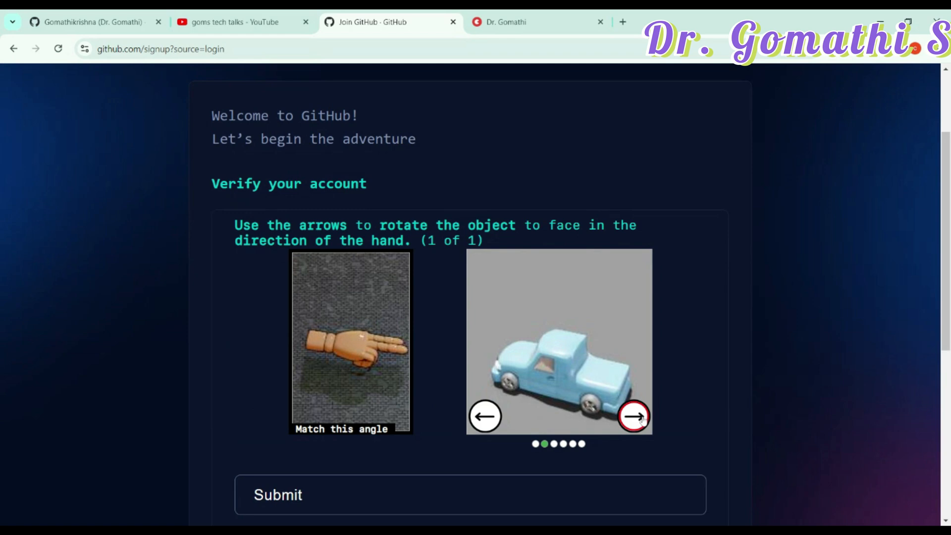
click(633, 416)
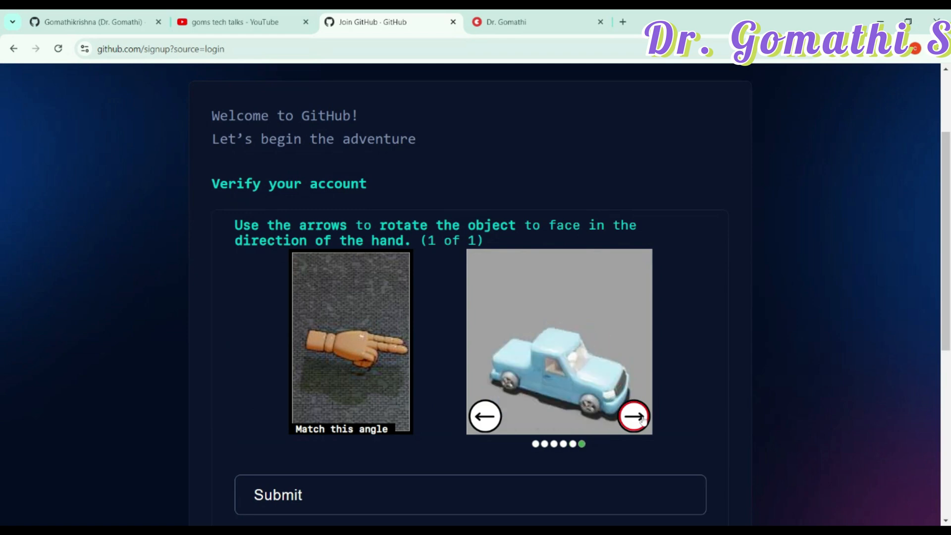
click(633, 416)
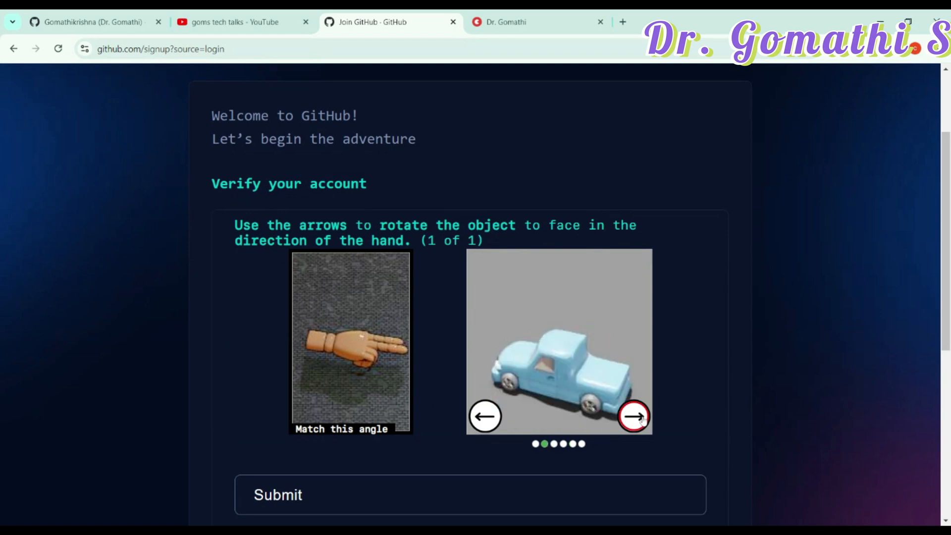
click(633, 416)
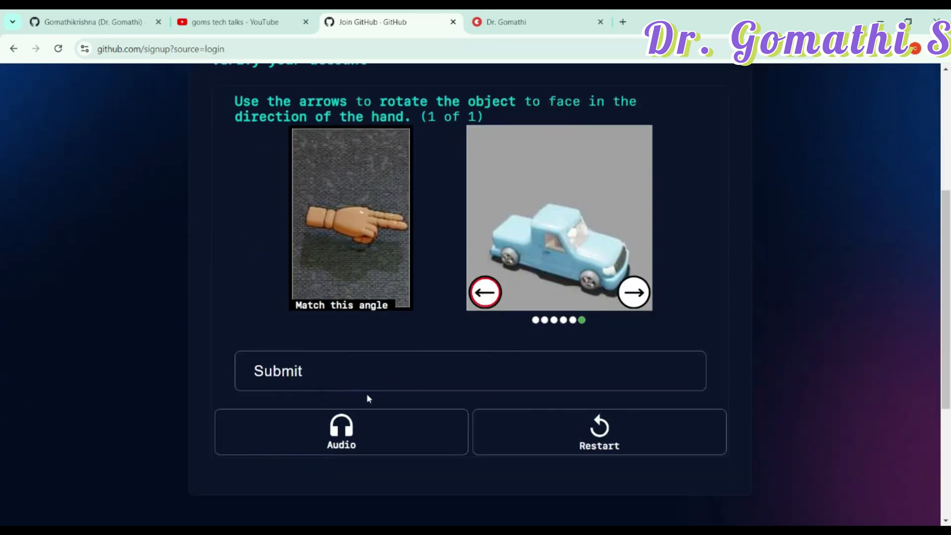
click(469, 370)
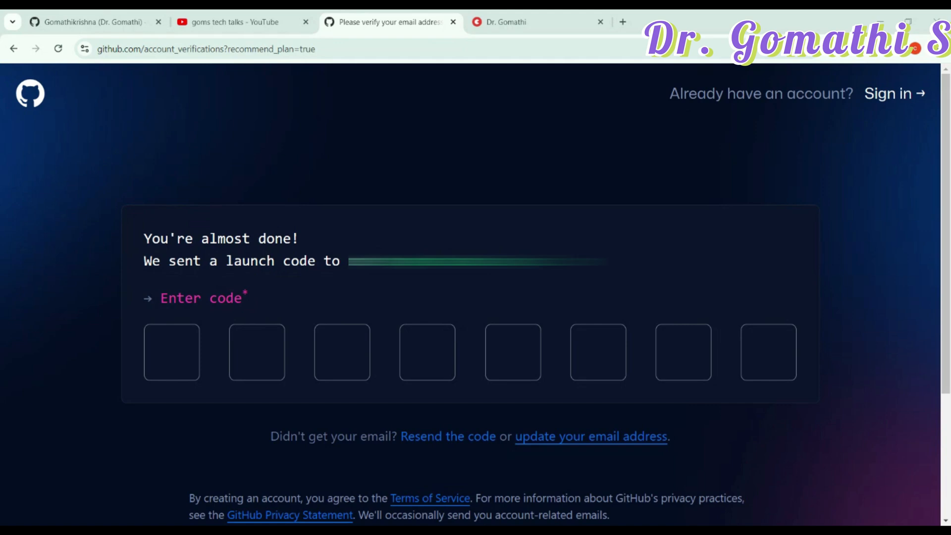
click(172, 352)
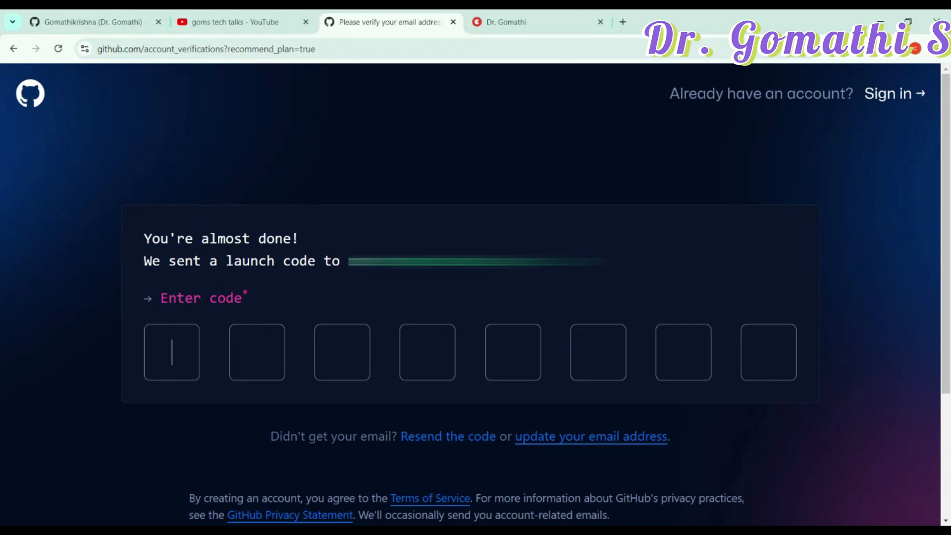
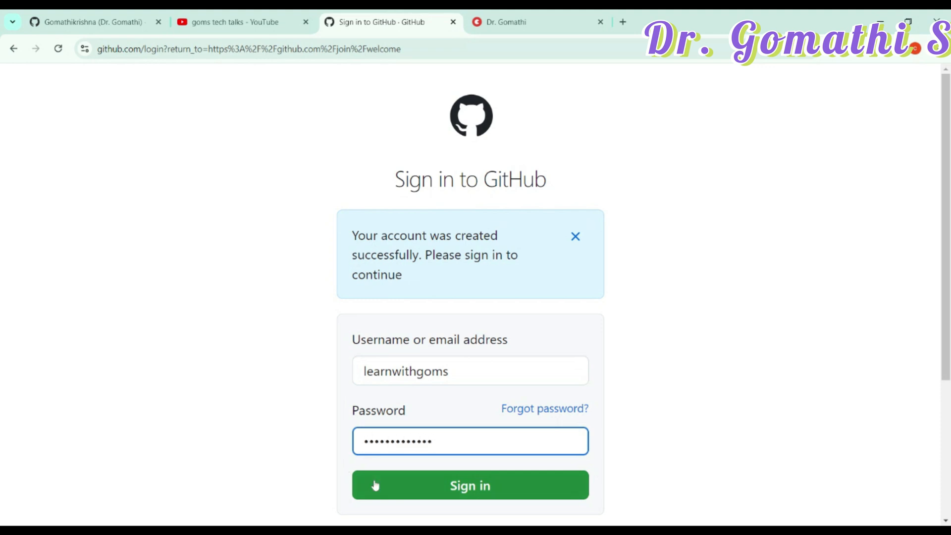
Step: Sign in and answer the welcome survey as N/A working just me
click(470, 486)
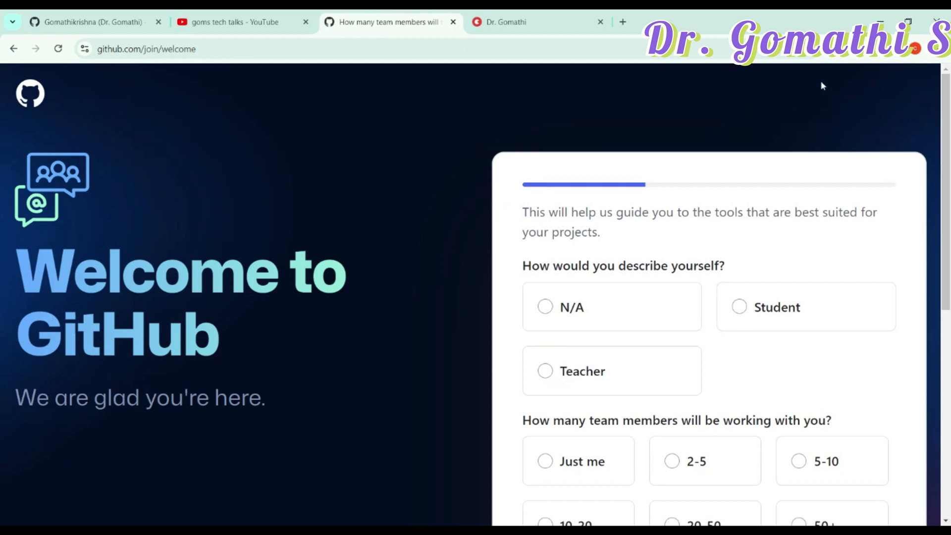
mouse_move(885, 314)
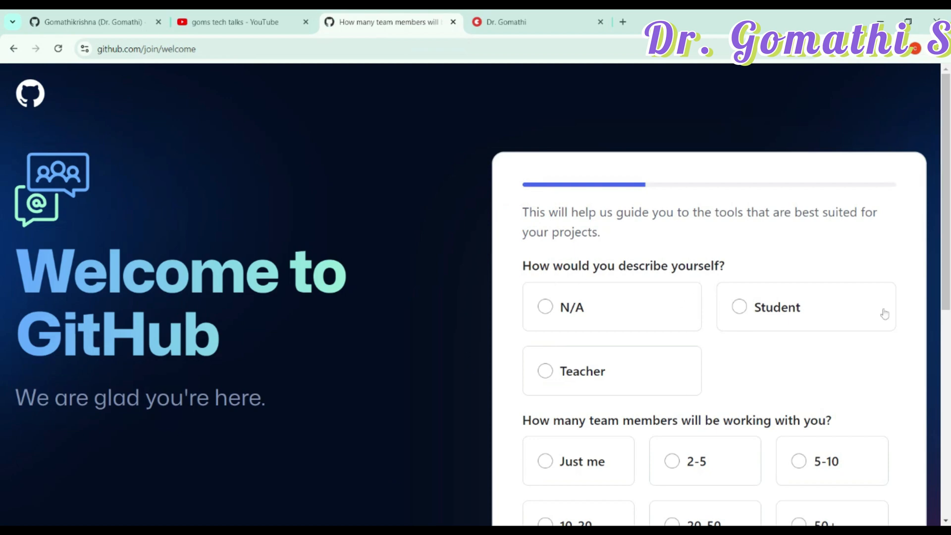
scroll(down, 3)
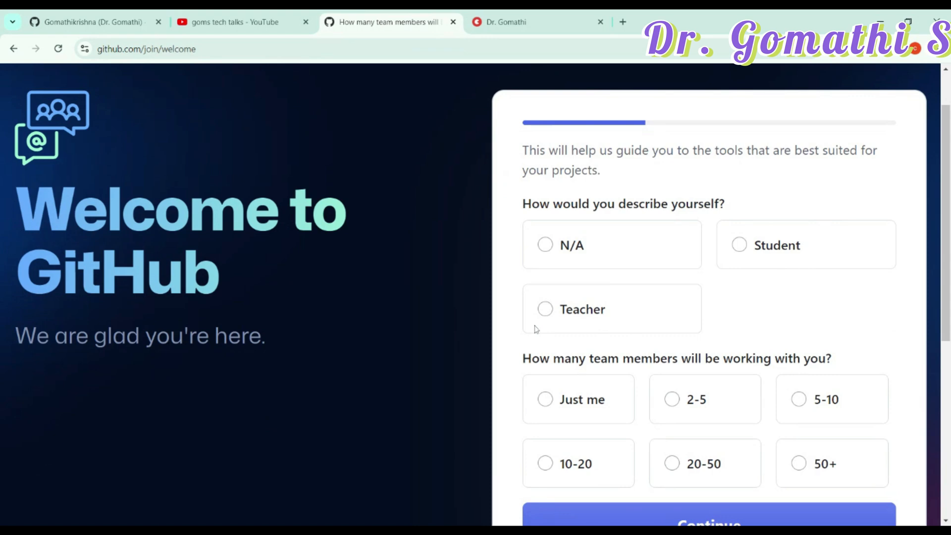
click(739, 245)
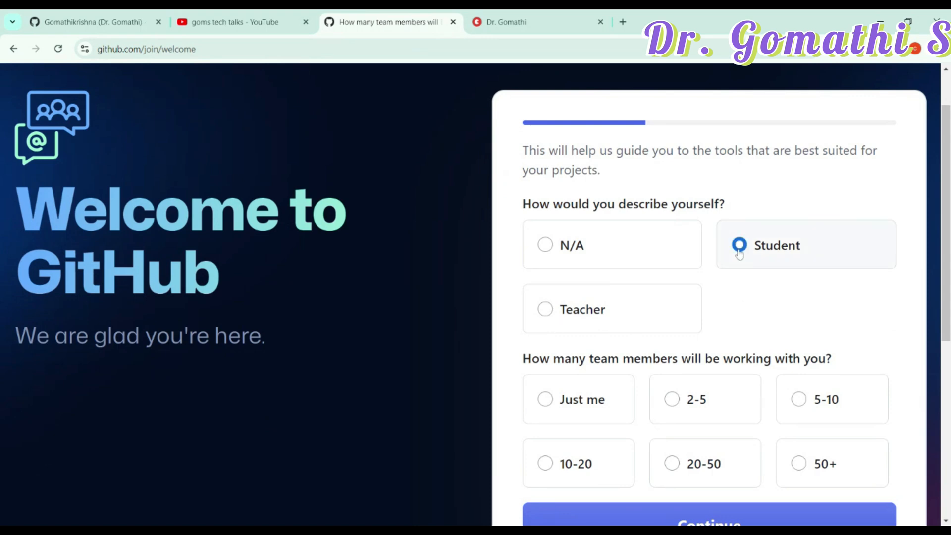
click(739, 244)
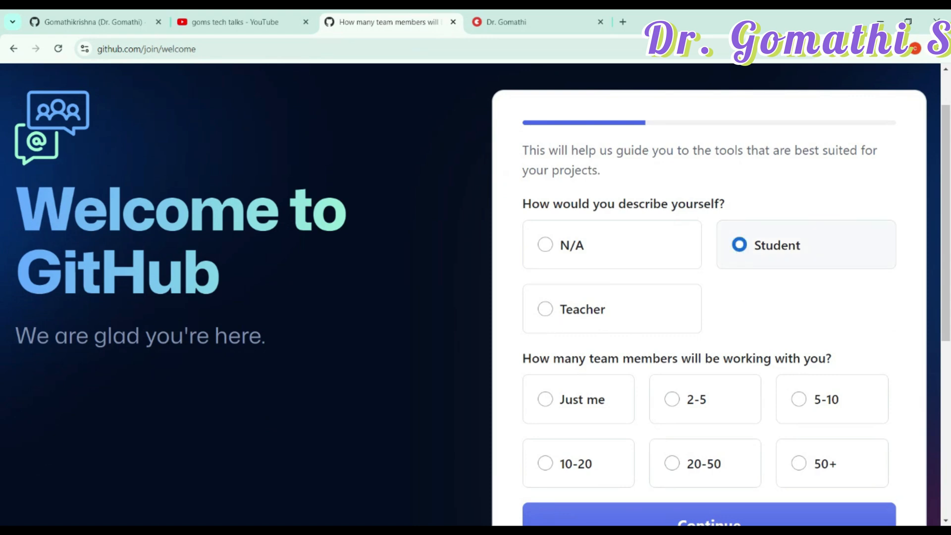
scroll(down, 3)
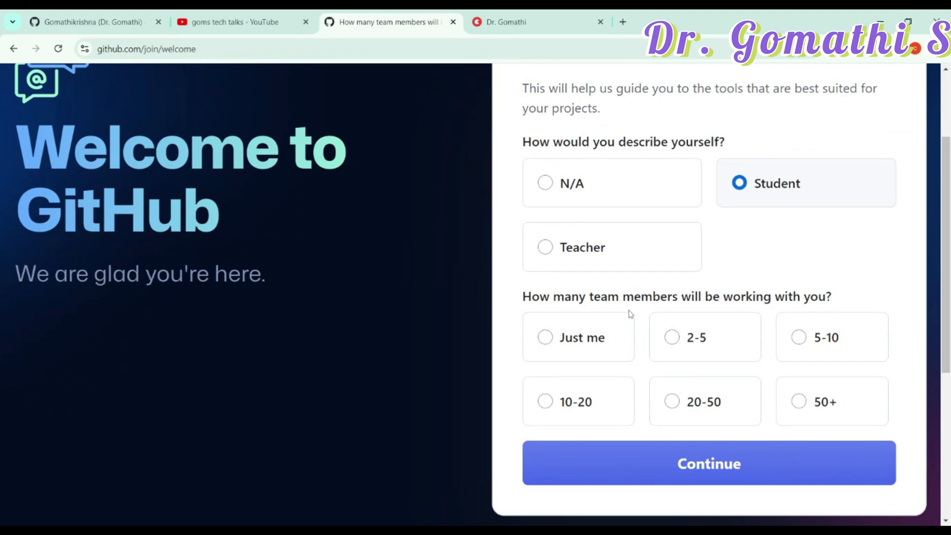
mouse_move(851, 303)
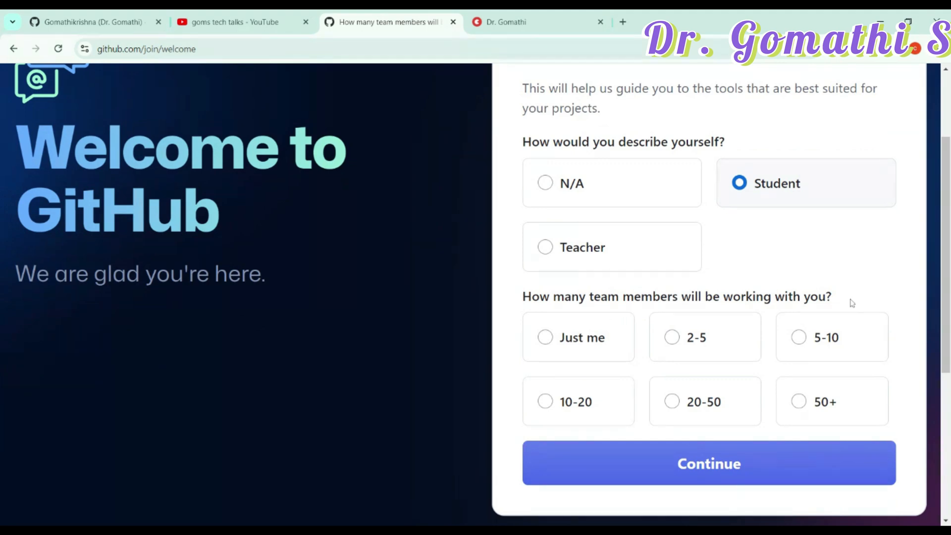
click(545, 337)
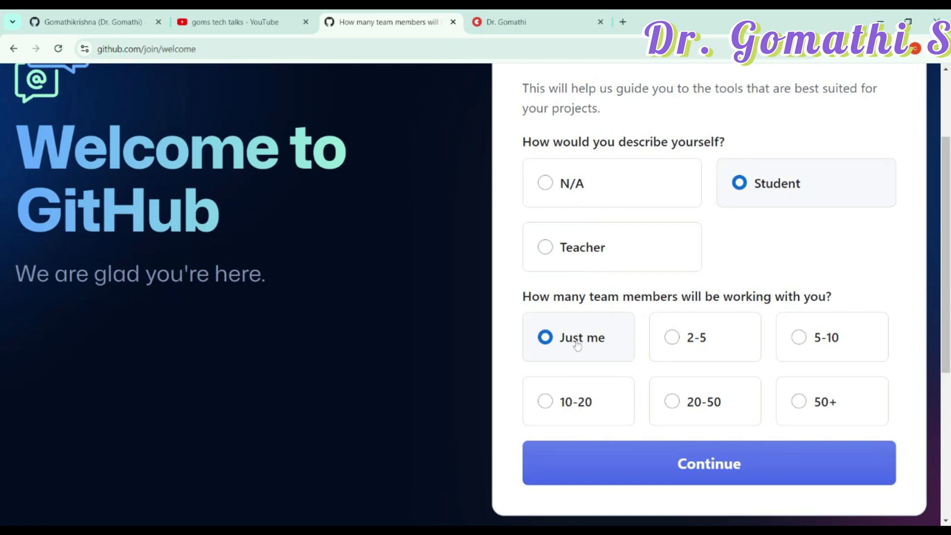
click(545, 183)
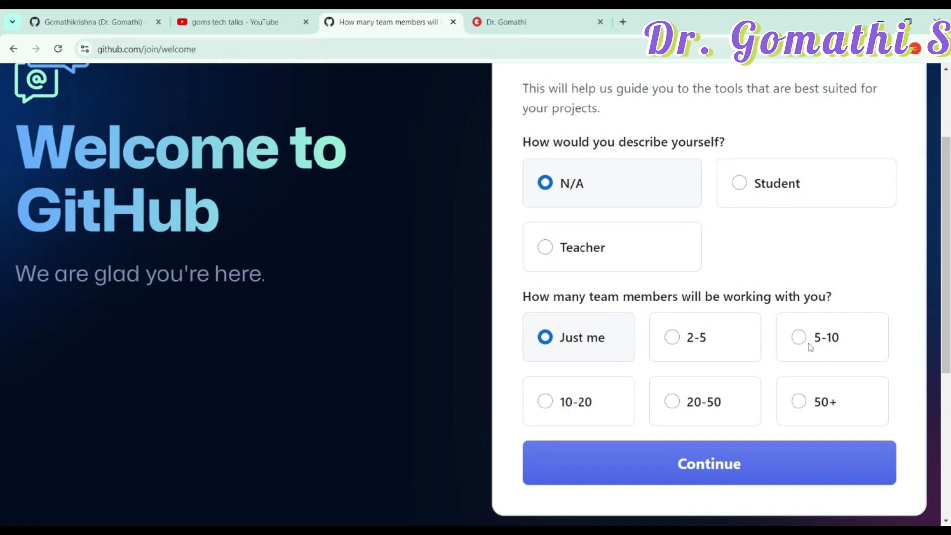
mouse_move(848, 418)
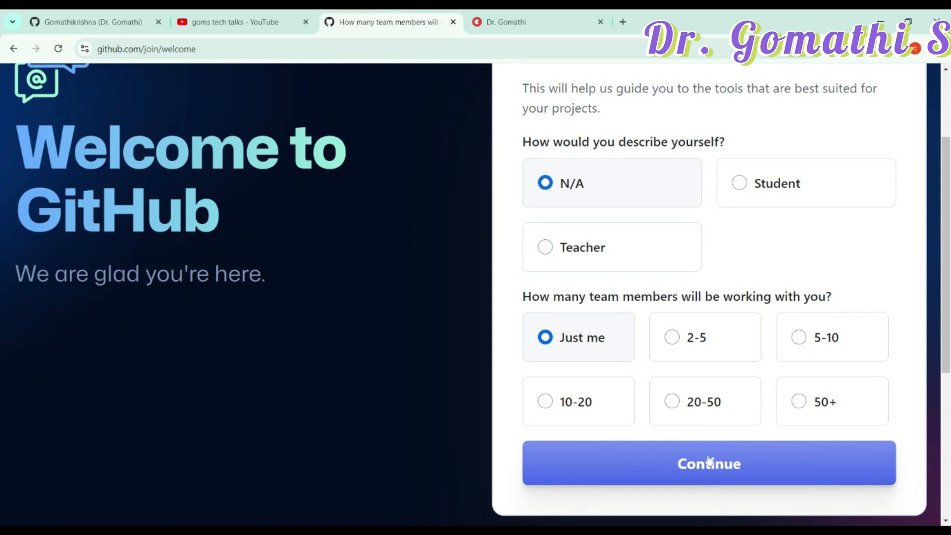
click(709, 464)
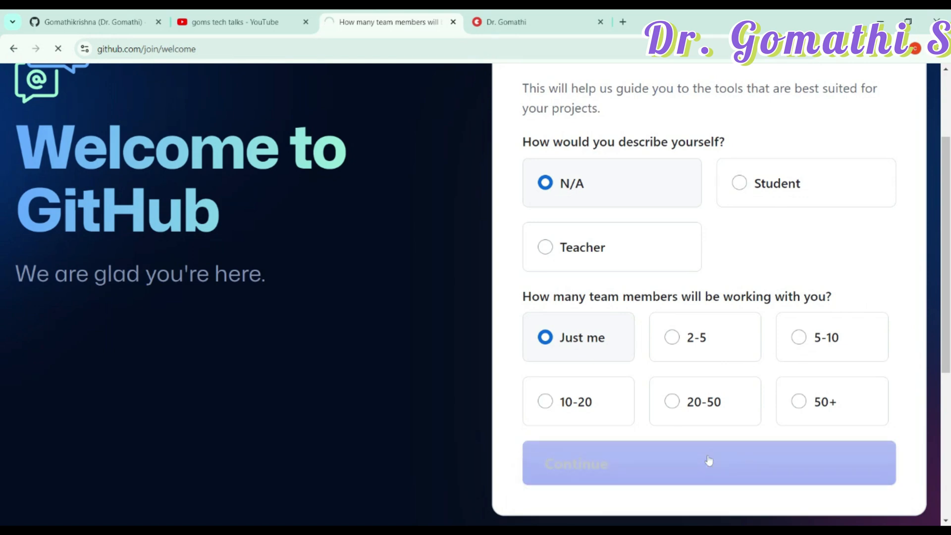
click(708, 463)
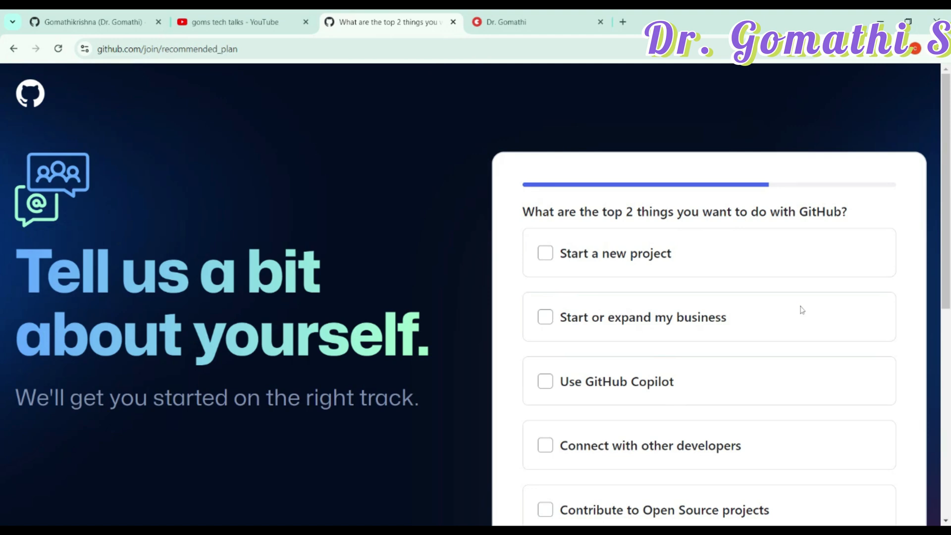
Step: Pick Start a new project and Use GitHub Copilot as the top goals
scroll(down, 3)
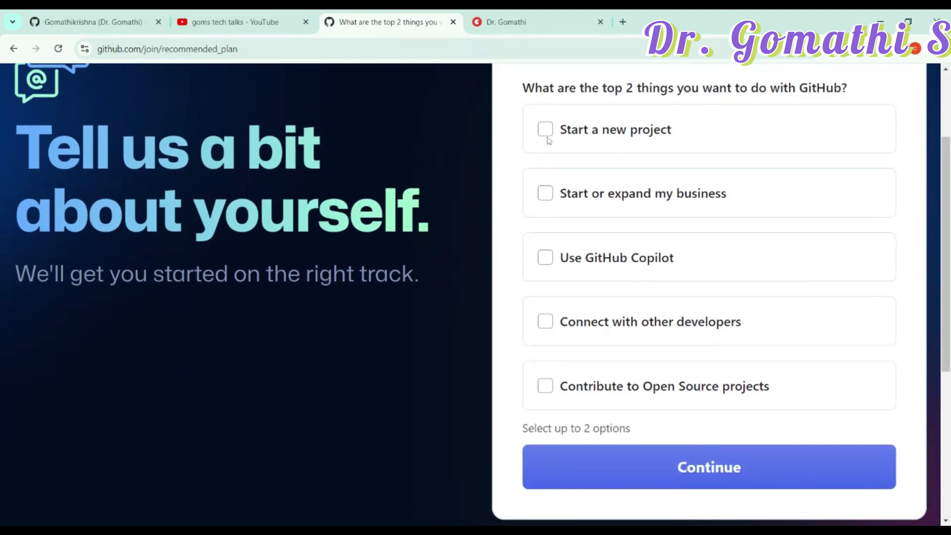
click(545, 258)
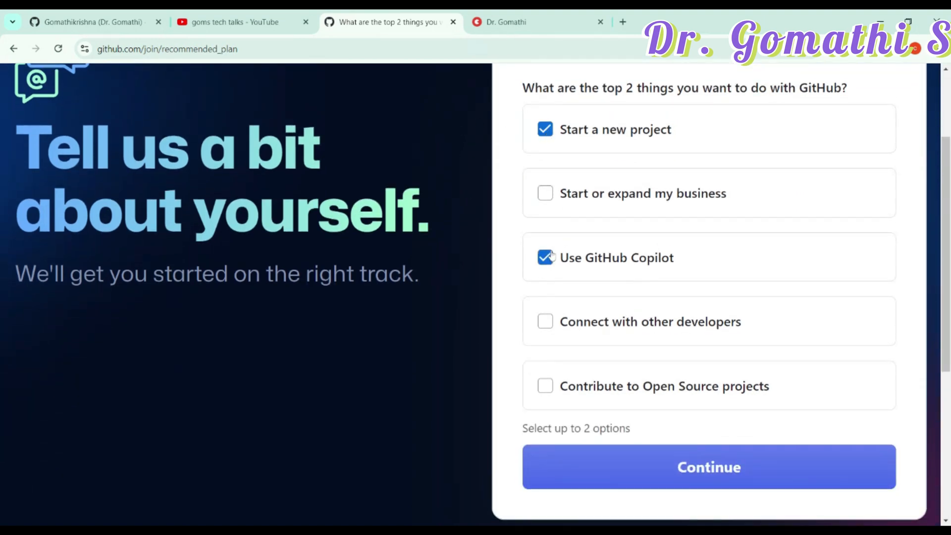
mouse_move(914, 272)
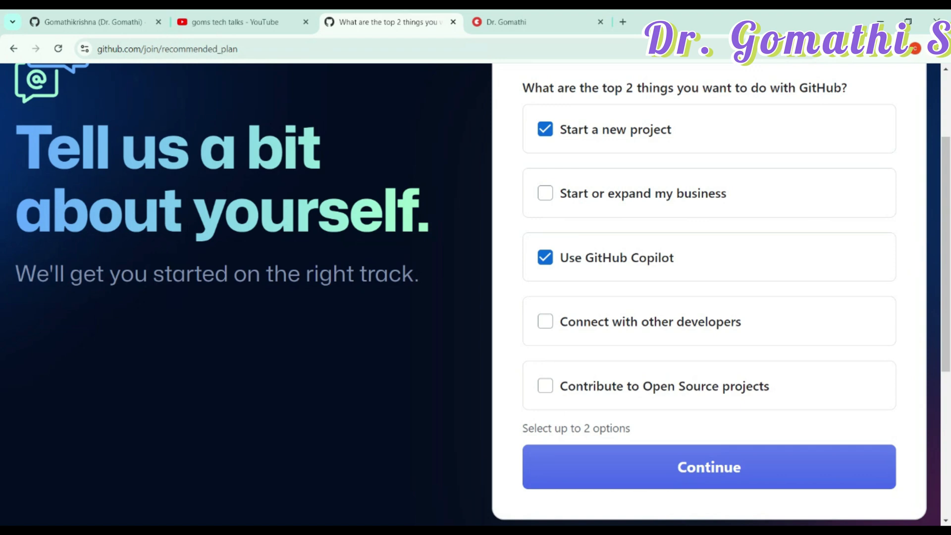
click(708, 467)
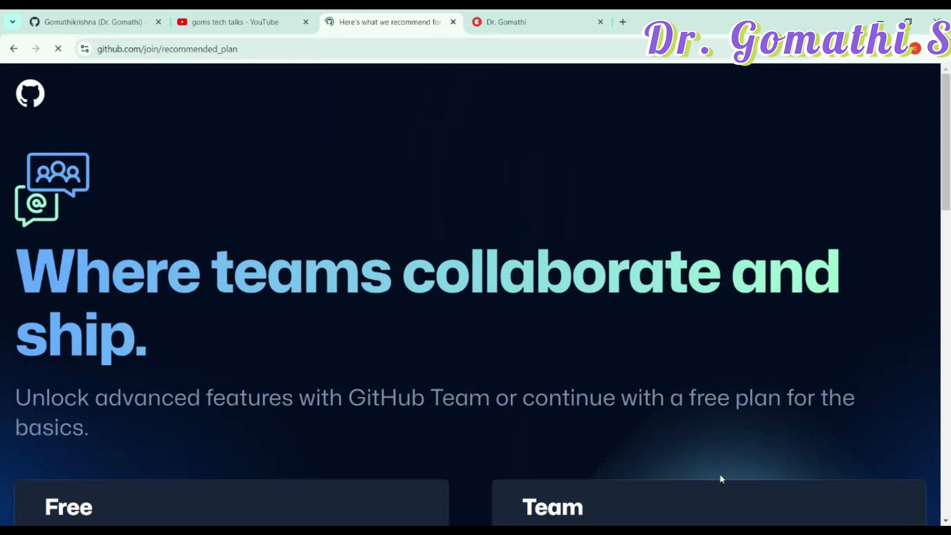
Step: Review the free plan's features and continue for free to reach the Home dashboard
scroll(down, 3)
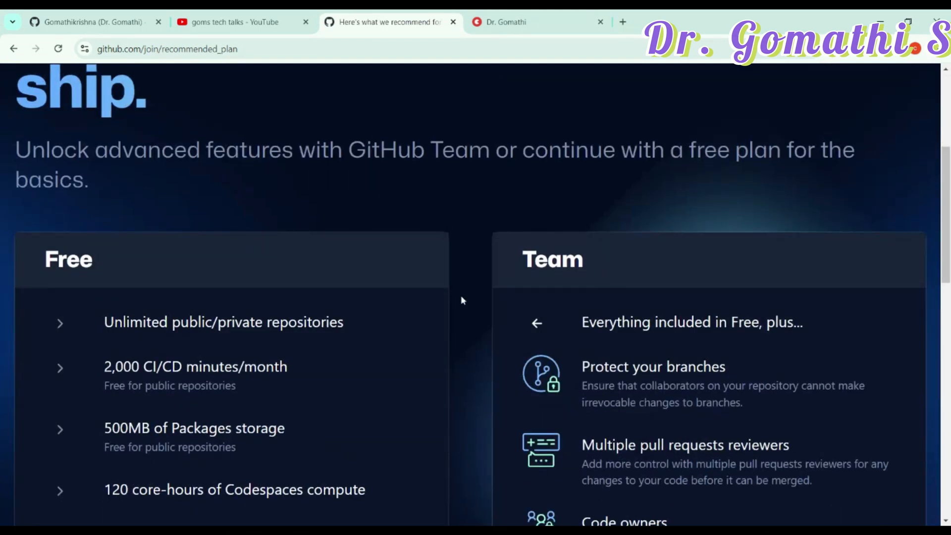
scroll(down, 3)
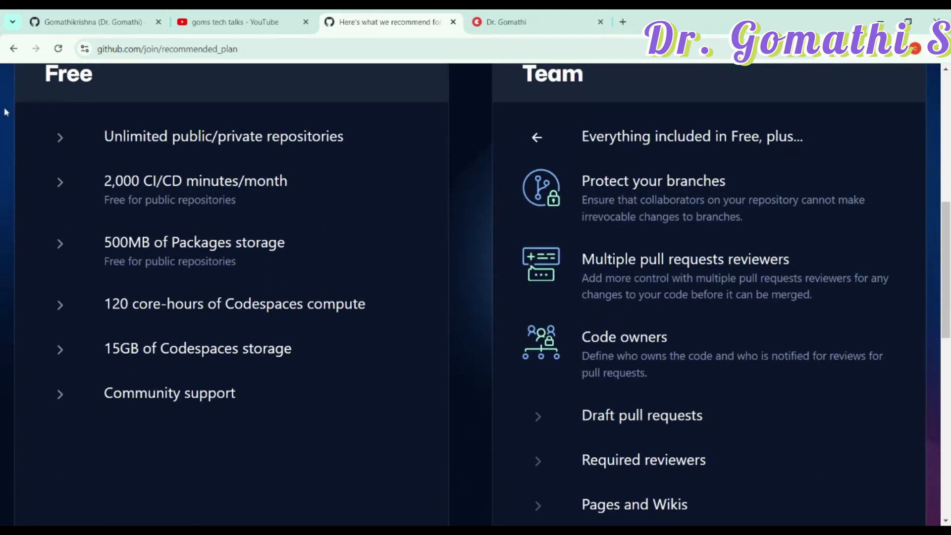
drag(104, 136, 315, 135)
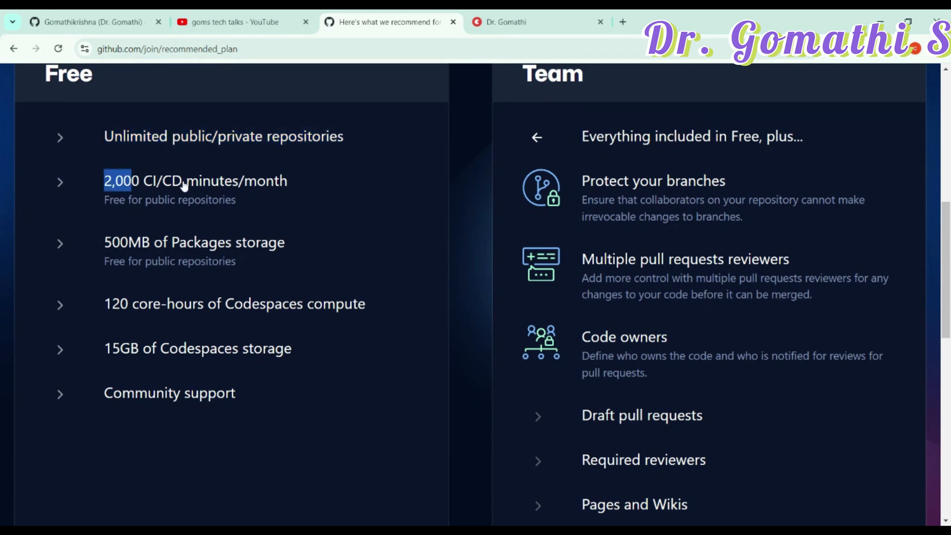
scroll(down, 3)
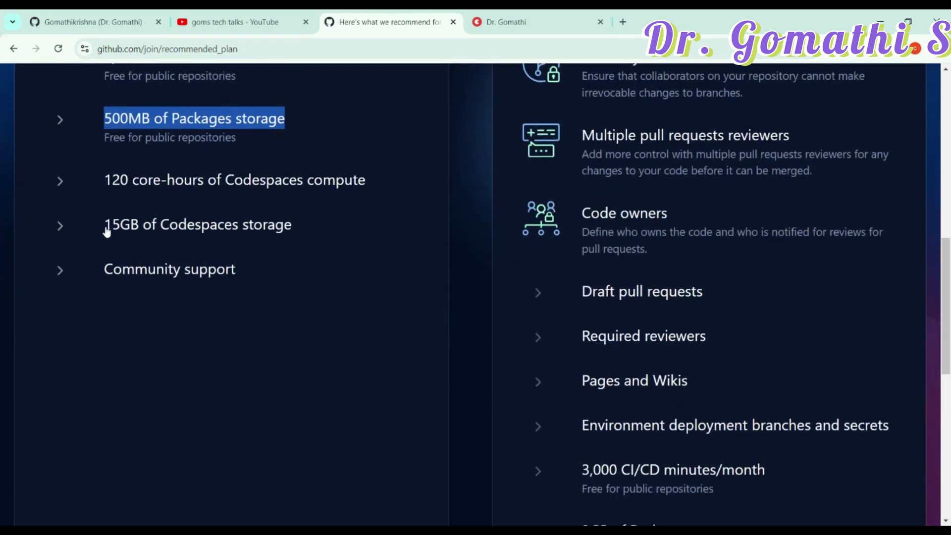
scroll(up, 3)
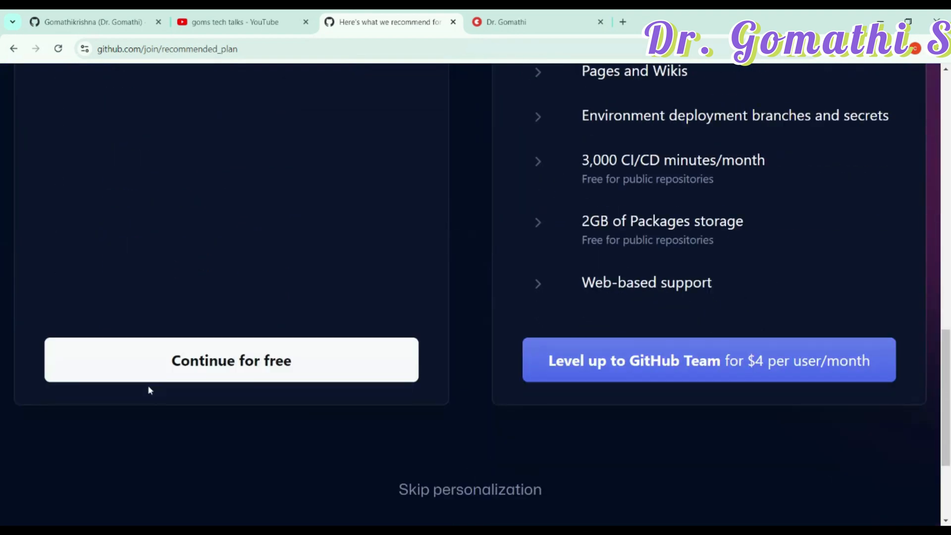
click(231, 361)
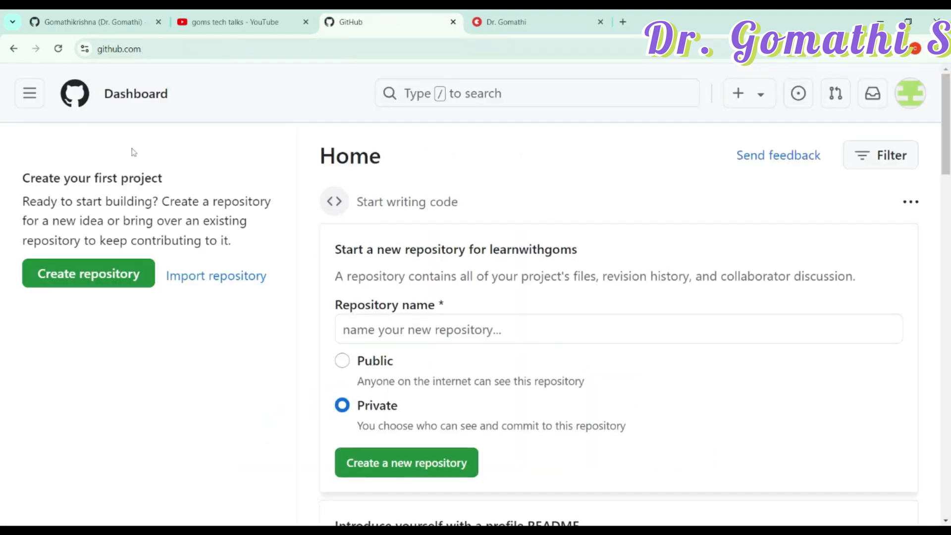
mouse_move(552, 320)
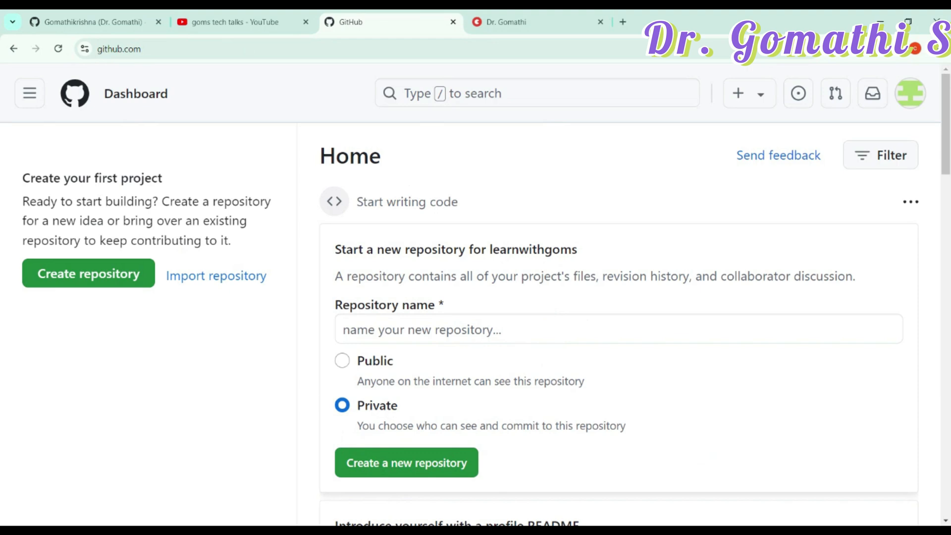
Step: Create the private repository DemoRepository under learnwithgoms
click(618, 329)
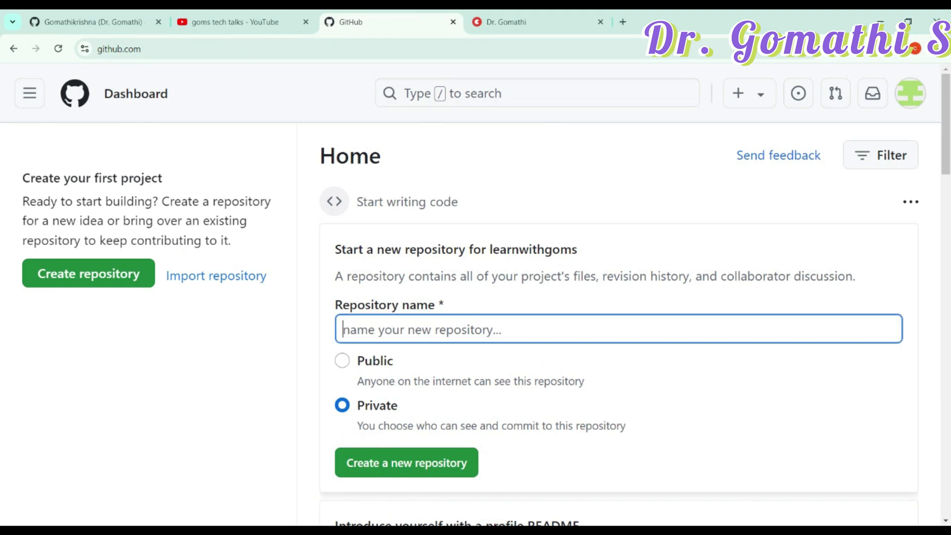
text(DemoRepository)
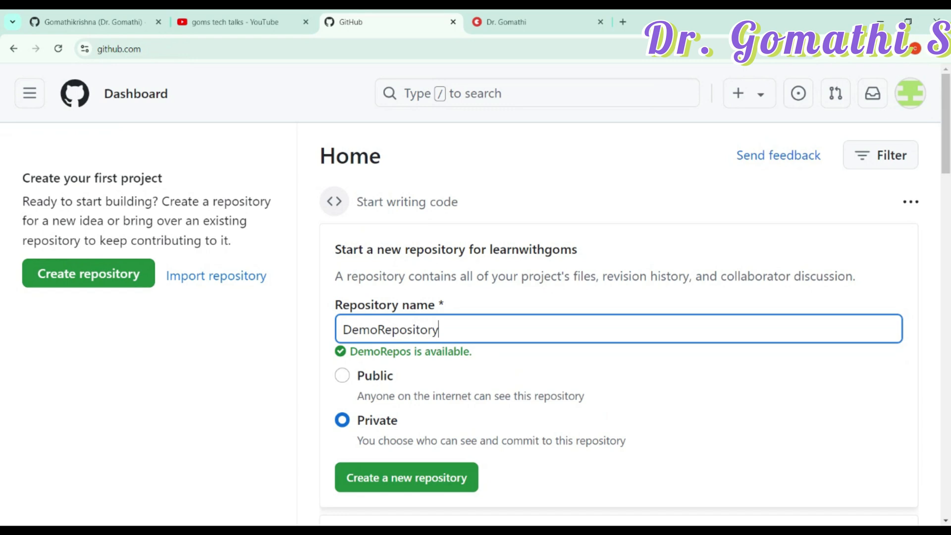
scroll(down, 3)
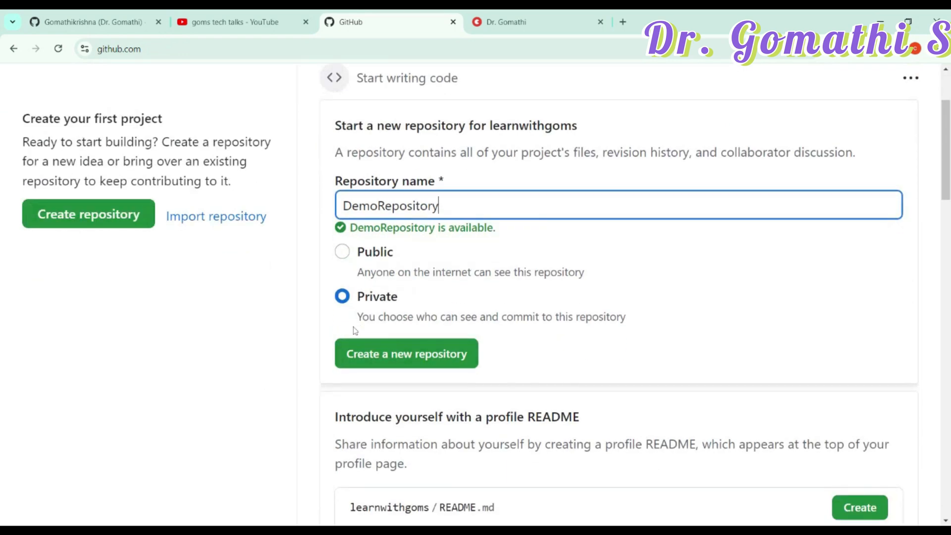
mouse_move(366, 254)
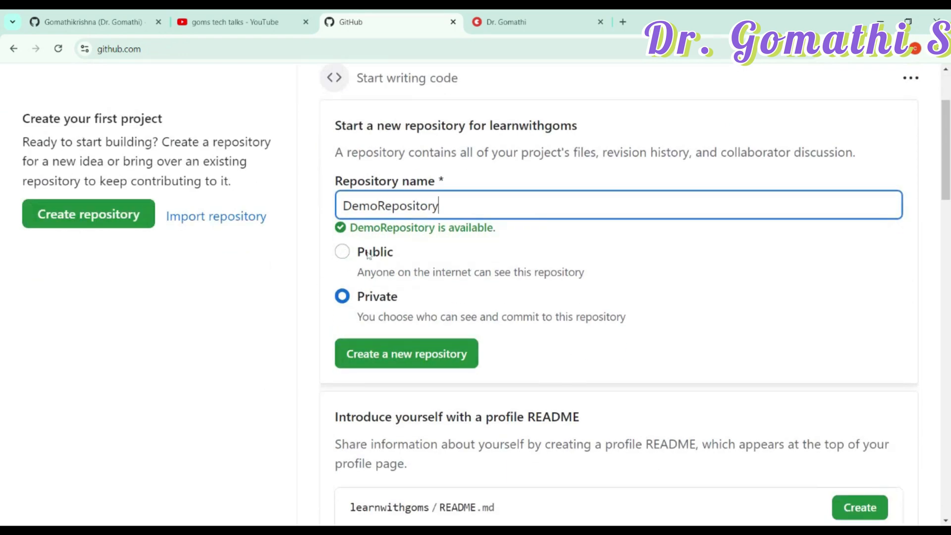
mouse_move(251, 239)
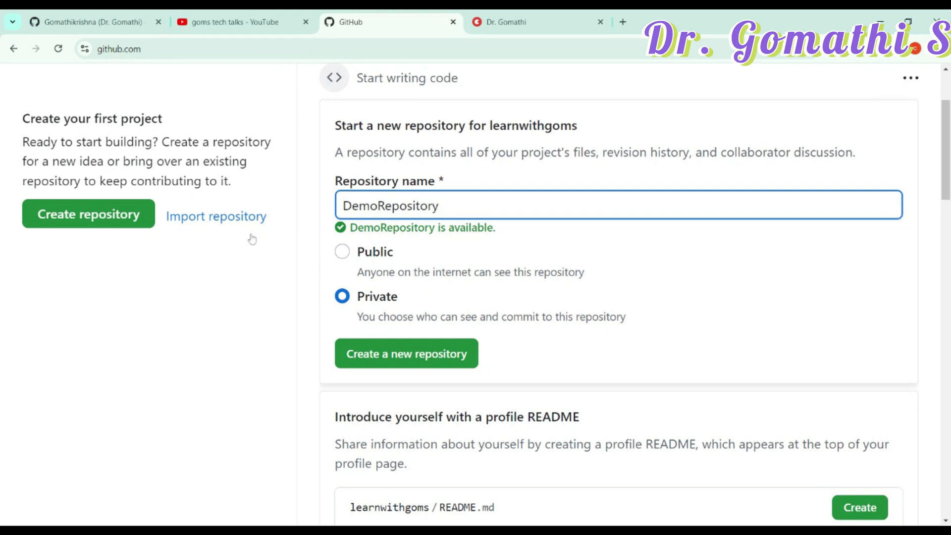
scroll(down, 3)
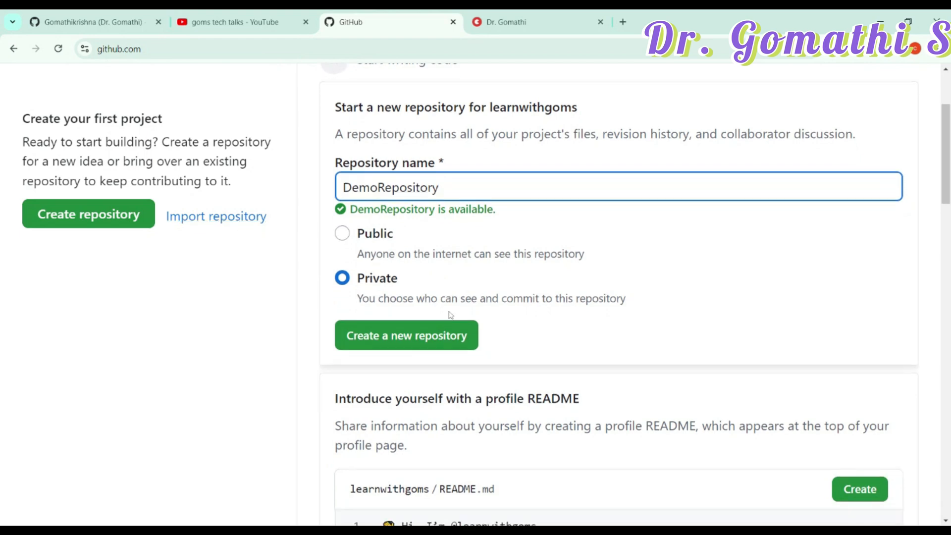
click(406, 334)
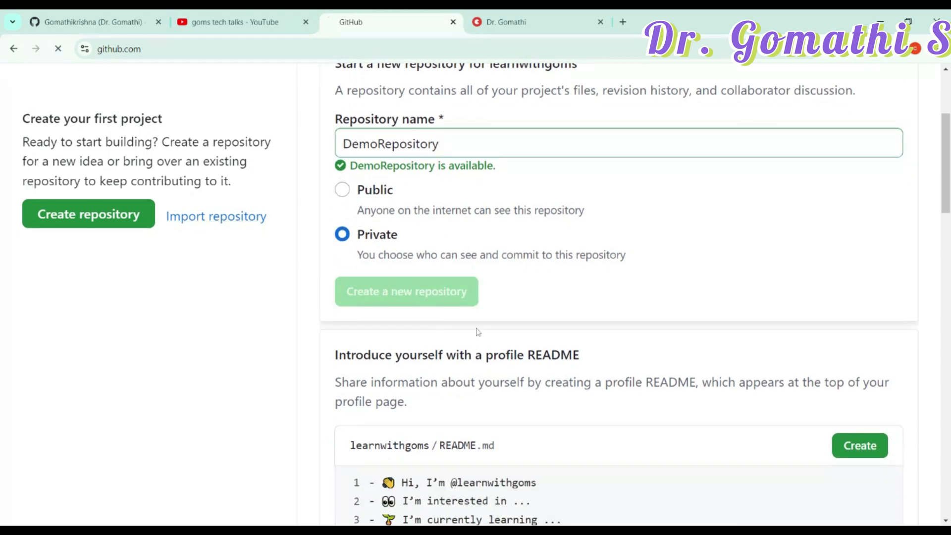
click(406, 291)
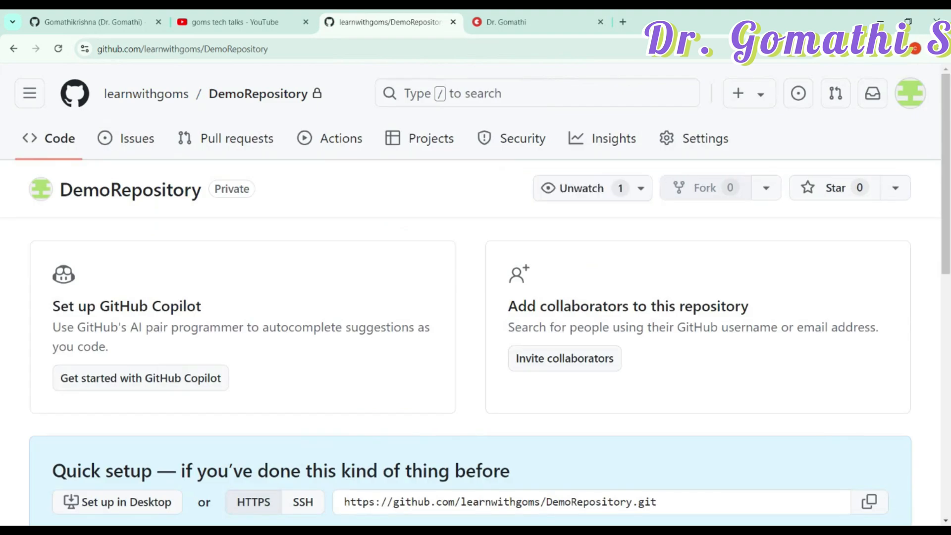
mouse_move(306, 453)
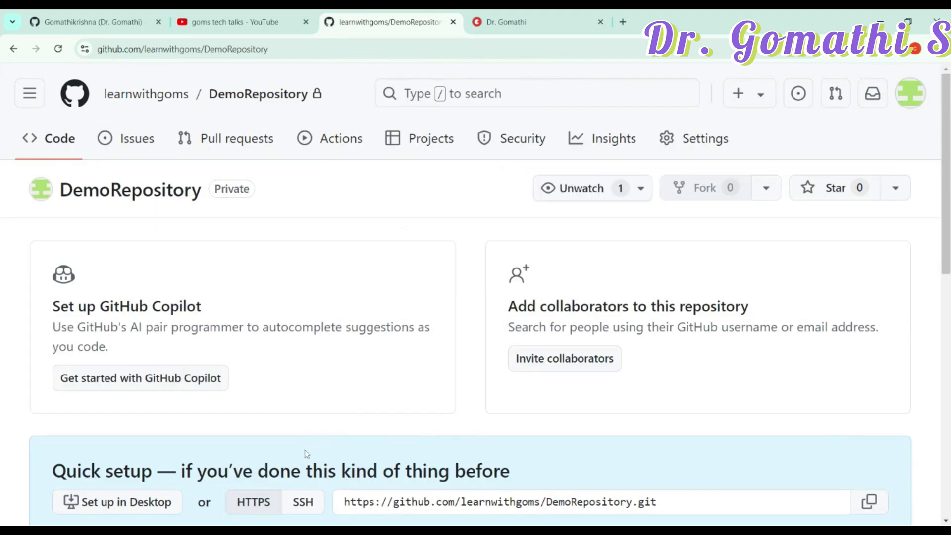
scroll(down, 3)
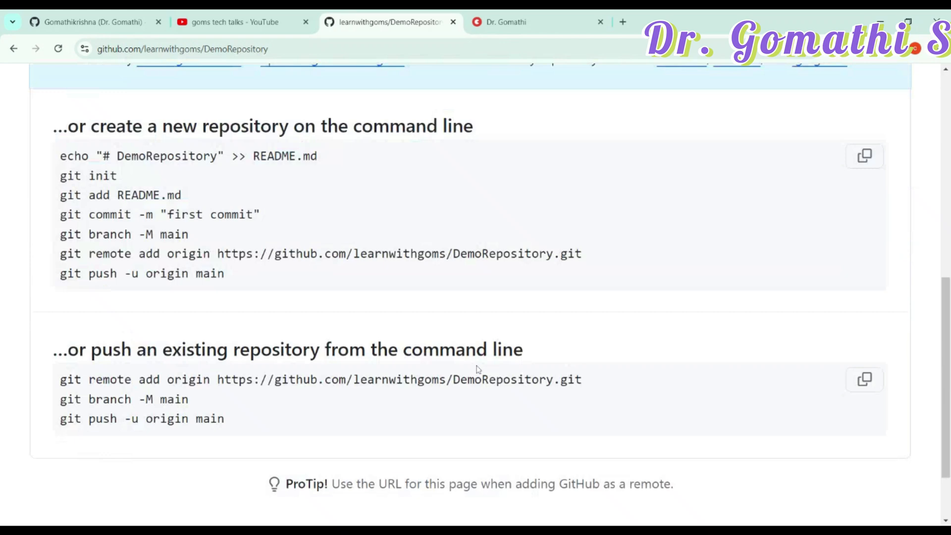
scroll(up, 3)
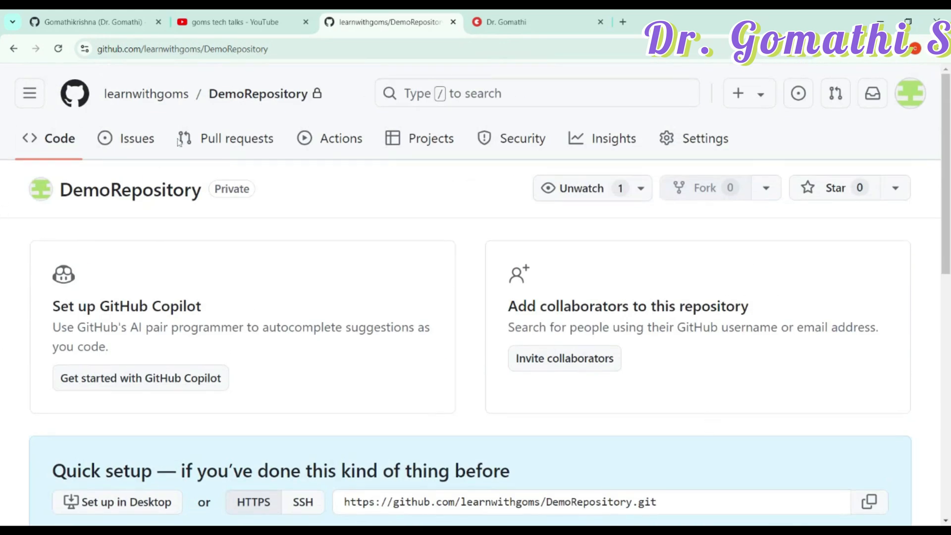
mouse_move(150, 424)
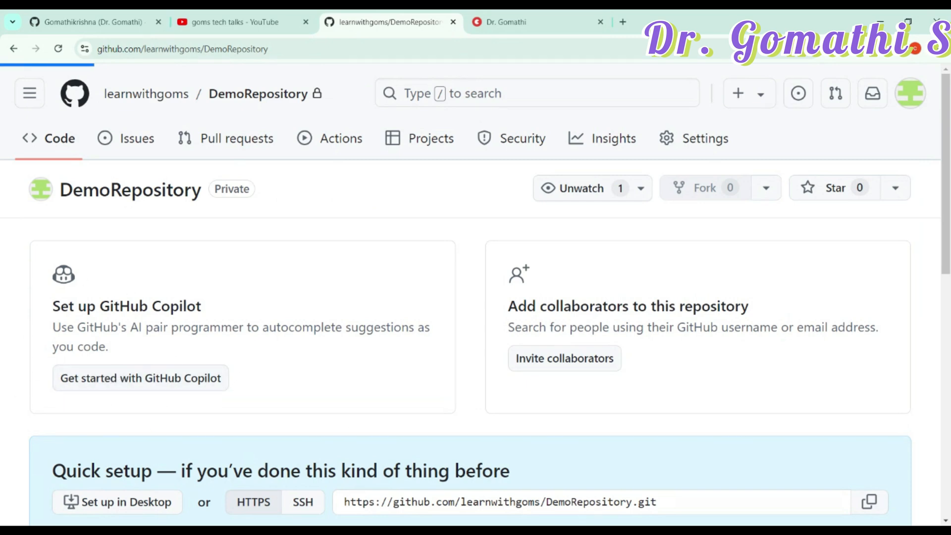
Step: Open the Copilot Individual 30-day free trial signup and continue to payment details
click(140, 377)
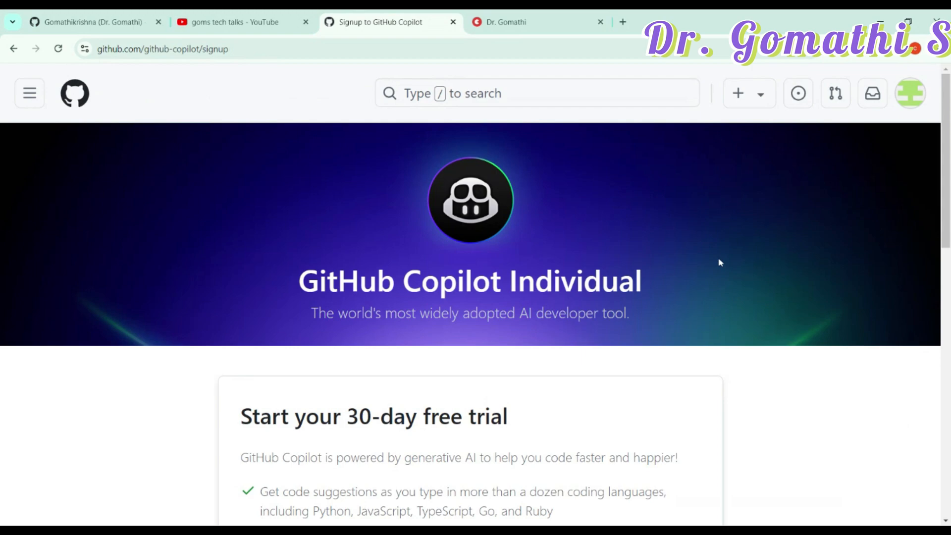
scroll(down, 3)
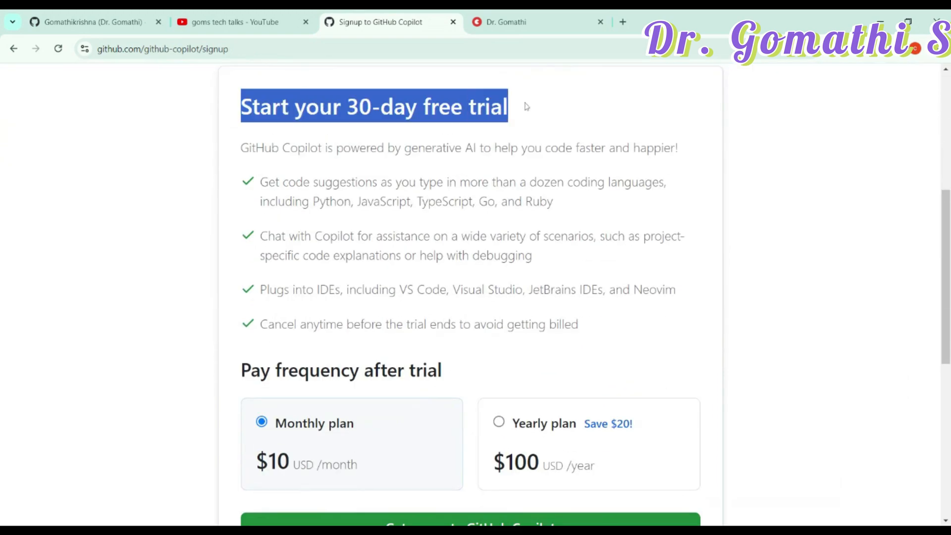
scroll(down, 3)
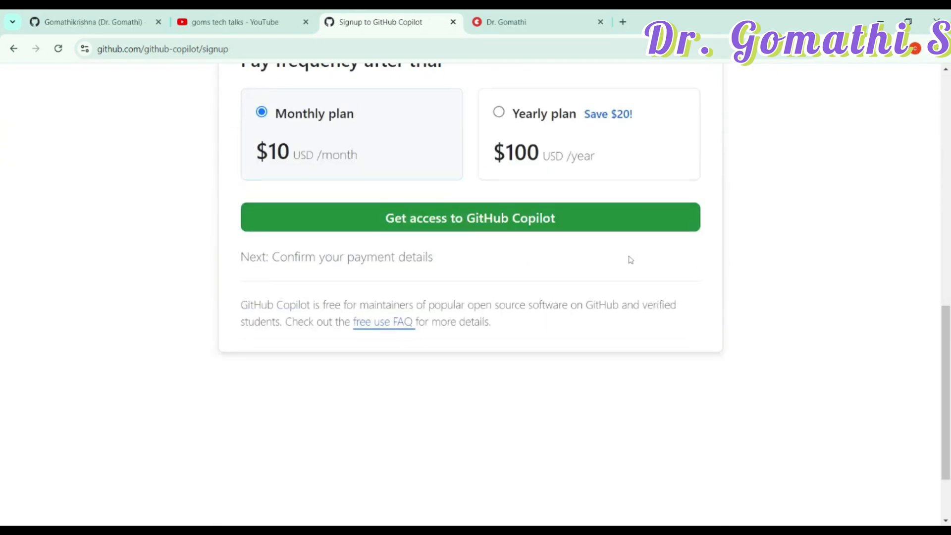
click(469, 218)
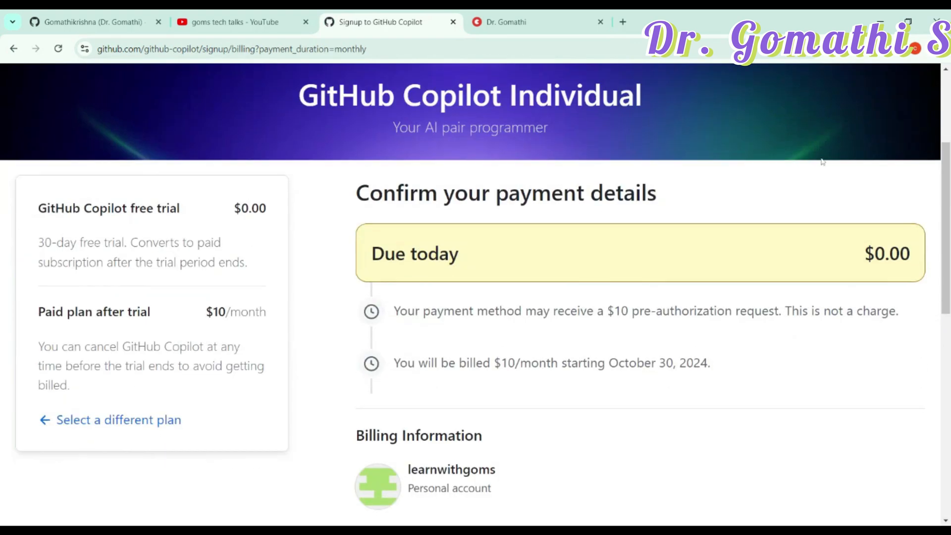
Step: Review the unfilled billing form and go back to the Copilot trial overview
scroll(down, 3)
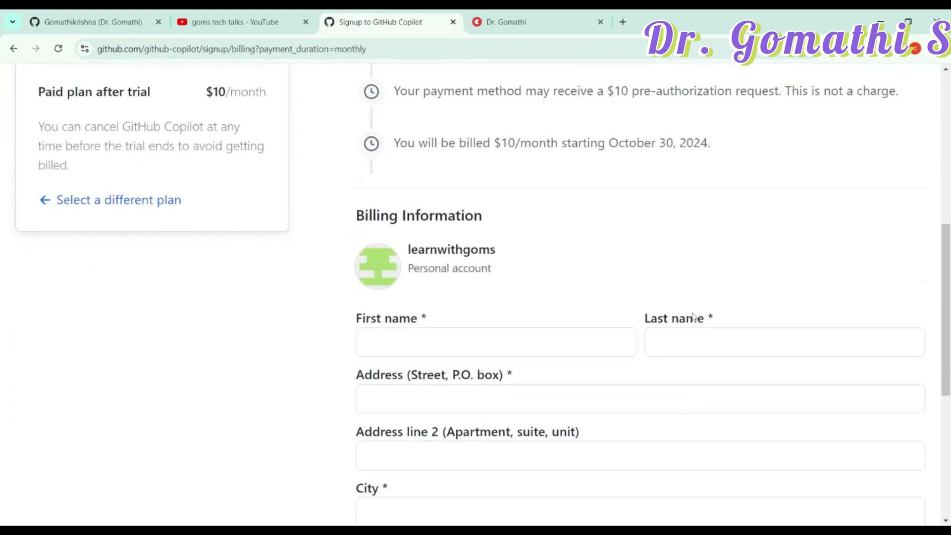
scroll(down, 3)
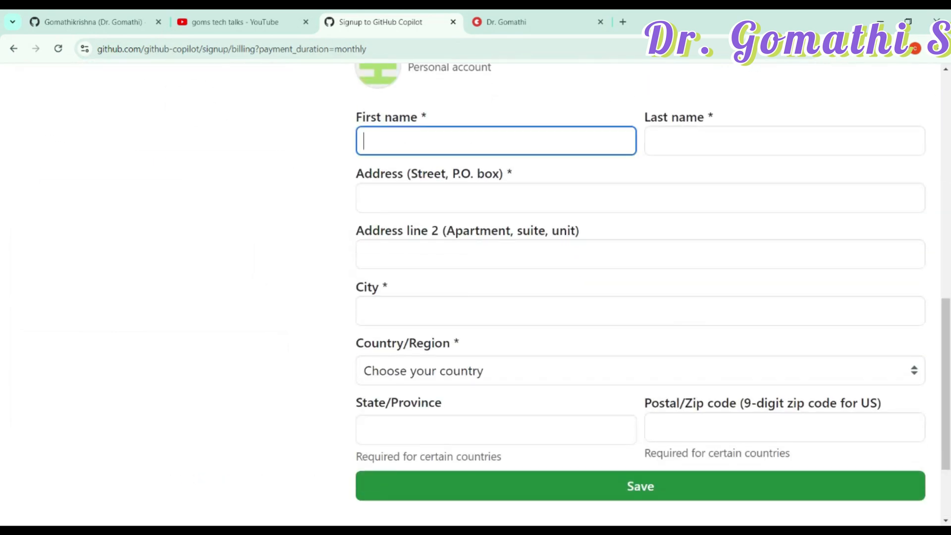
scroll(down, 3)
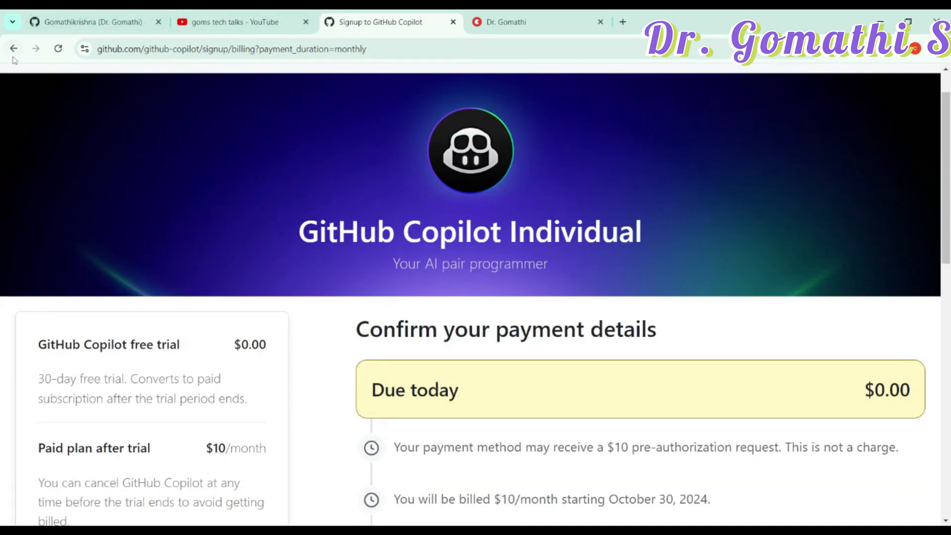
click(13, 48)
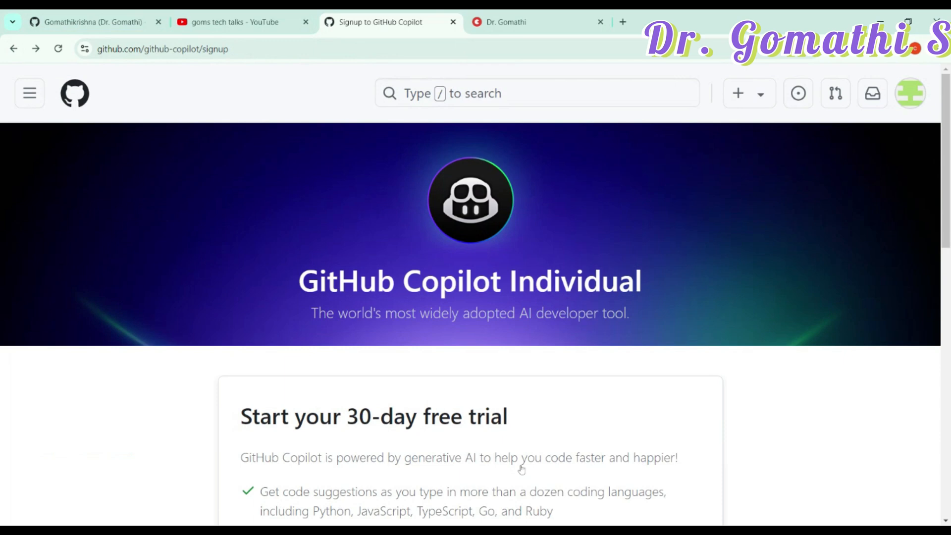
mouse_move(50, 94)
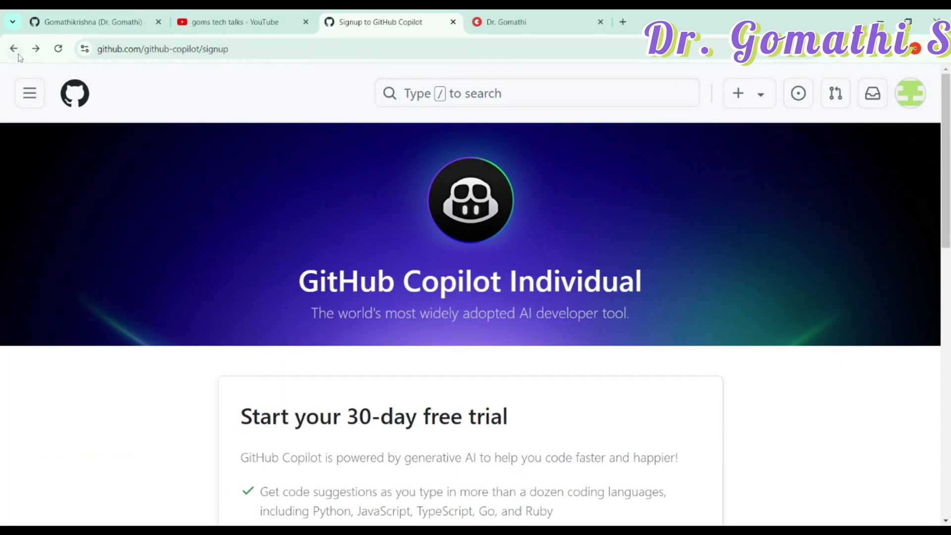
Step: Return to DemoRepository and open the learnwithgoms profile overview
click(15, 50)
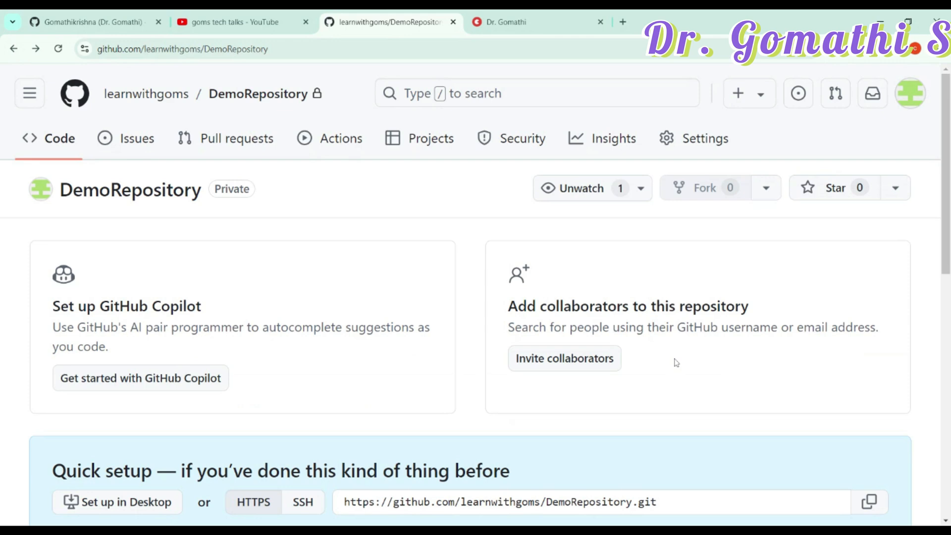
scroll(down, 3)
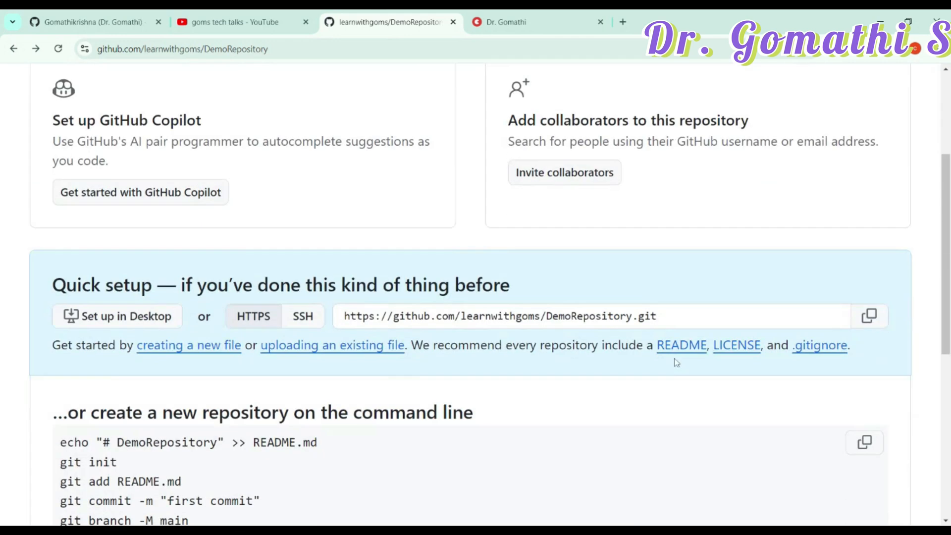
scroll(up, 3)
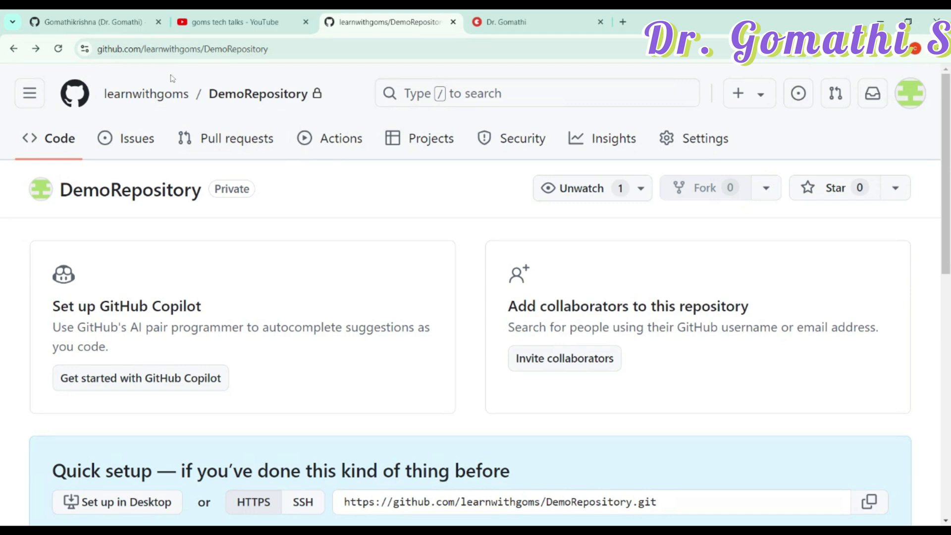
click(146, 93)
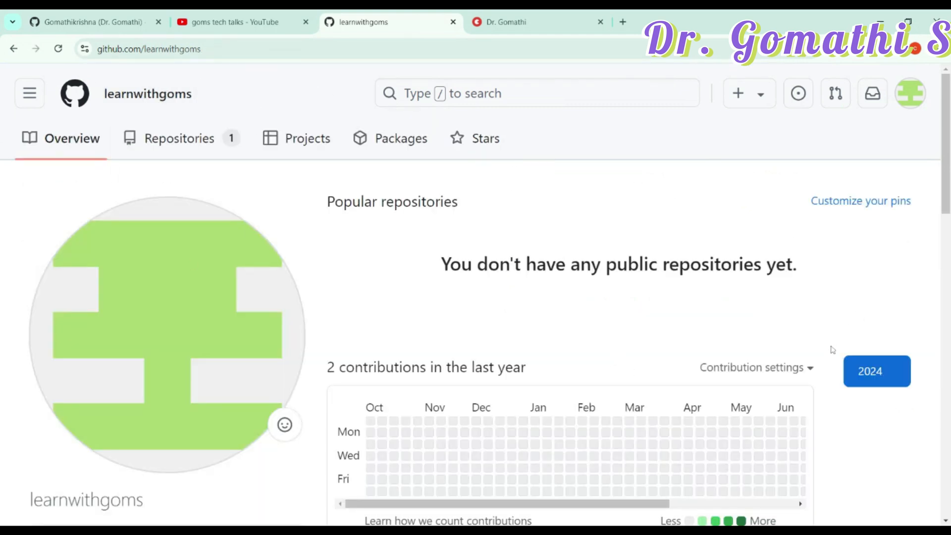
mouse_move(693, 382)
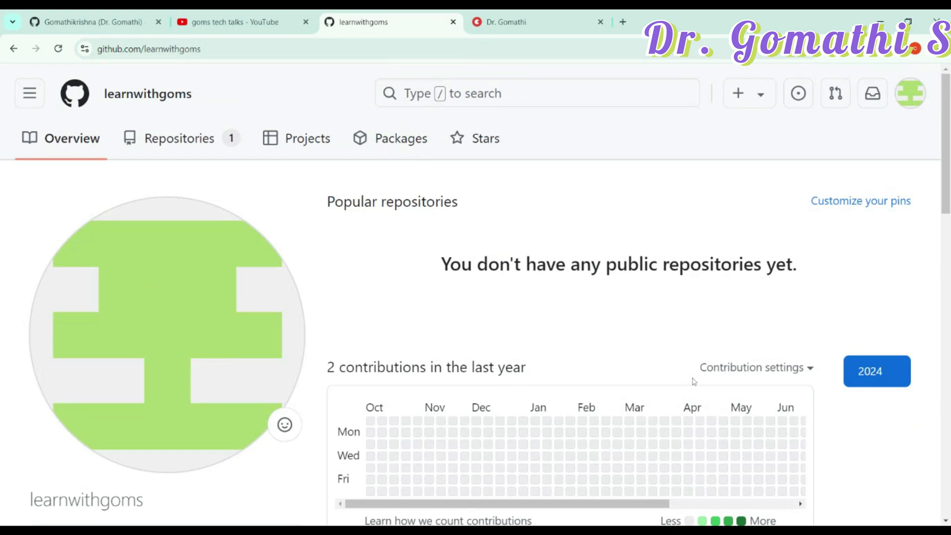
Step: Scroll the profile overview down to the contribution activity (first repository, joined October 1, 2024) and back up
scroll(down, 3)
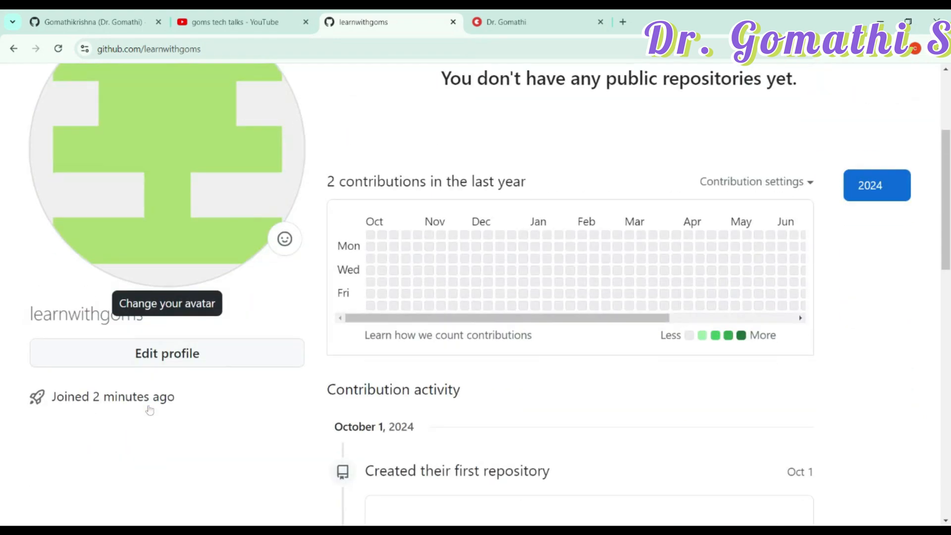
scroll(down, 3)
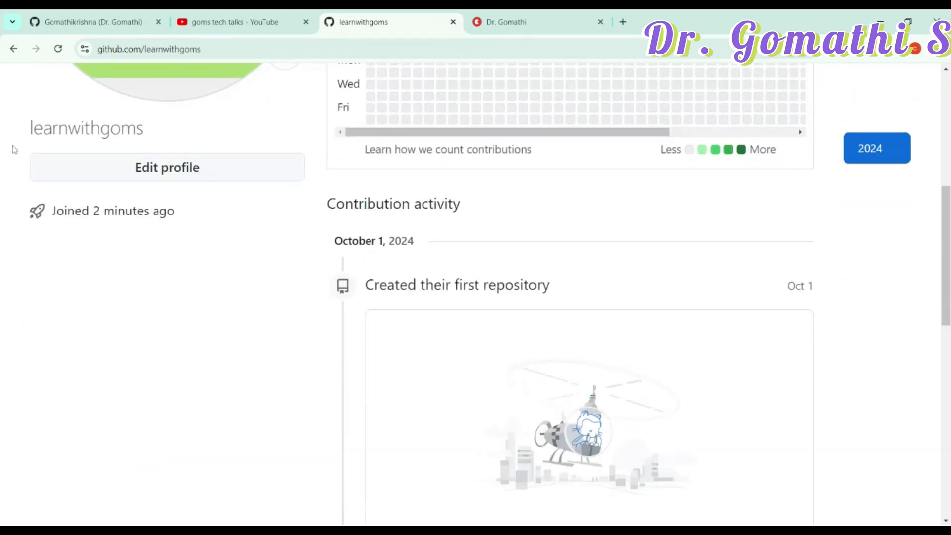
scroll(down, 3)
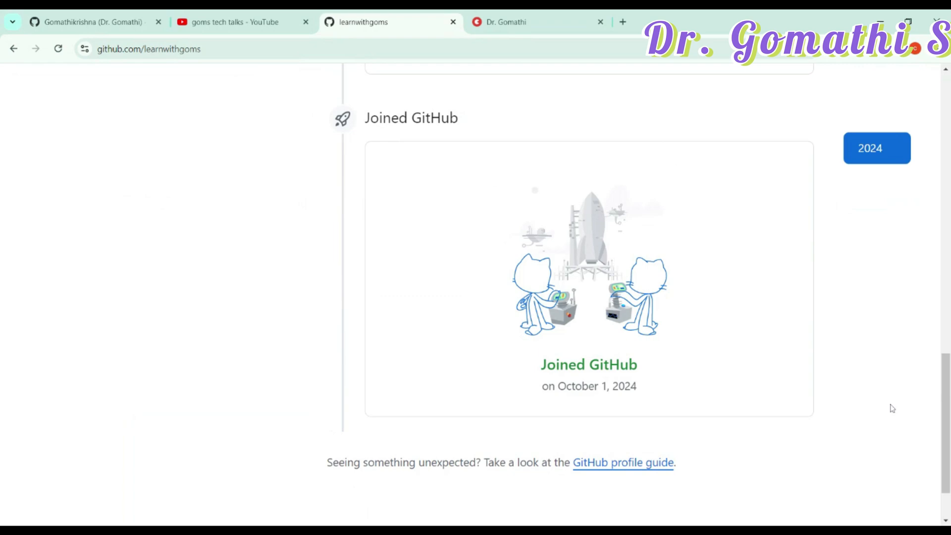
scroll(up, 3)
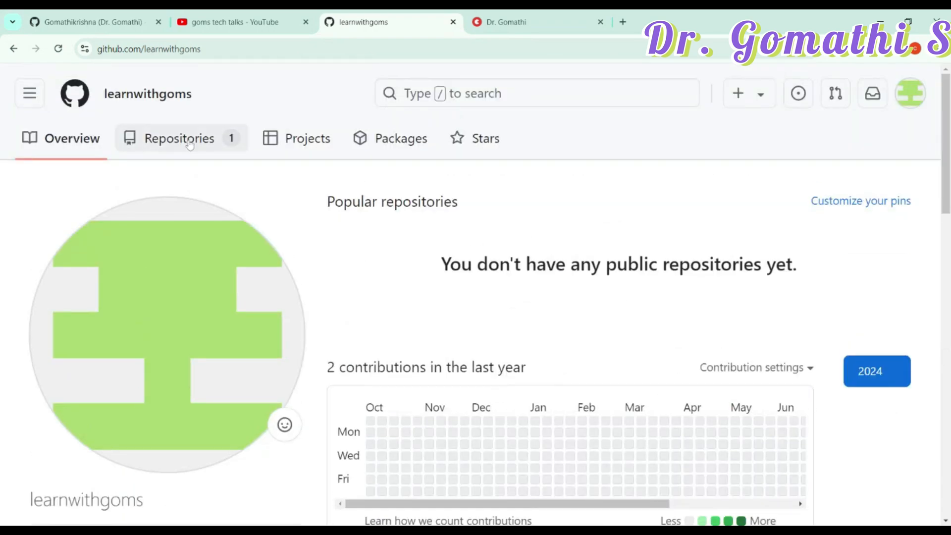
mouse_move(197, 135)
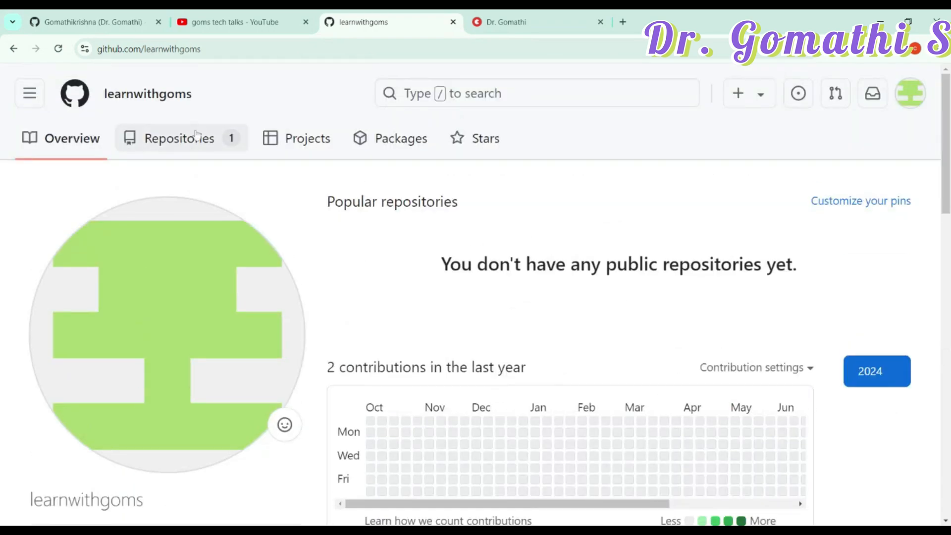
Step: Show the learnwithgoms Repositories list containing the private DemoRepository
click(178, 139)
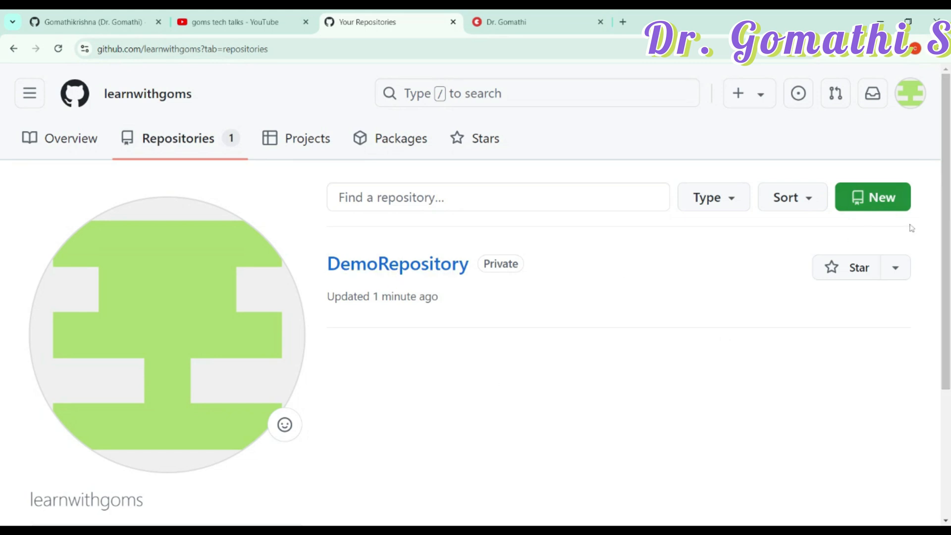
mouse_move(890, 214)
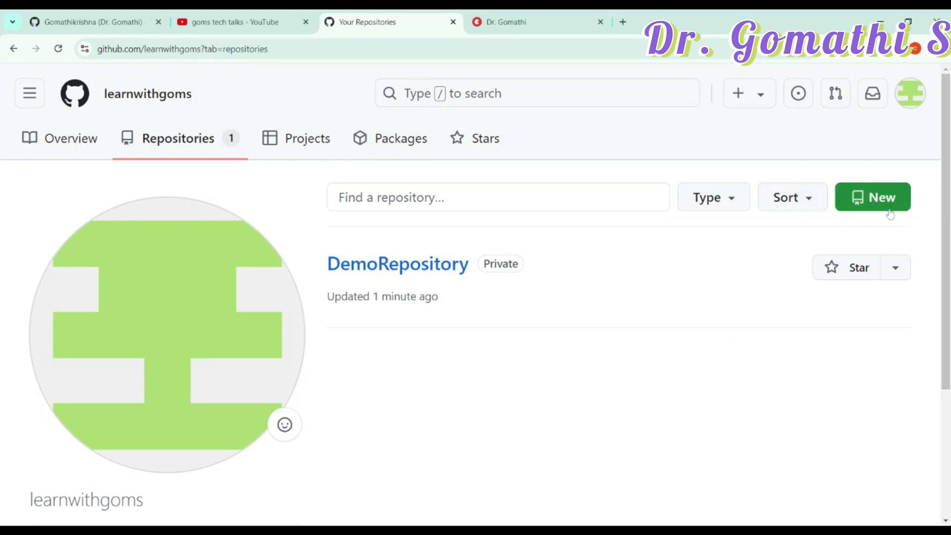